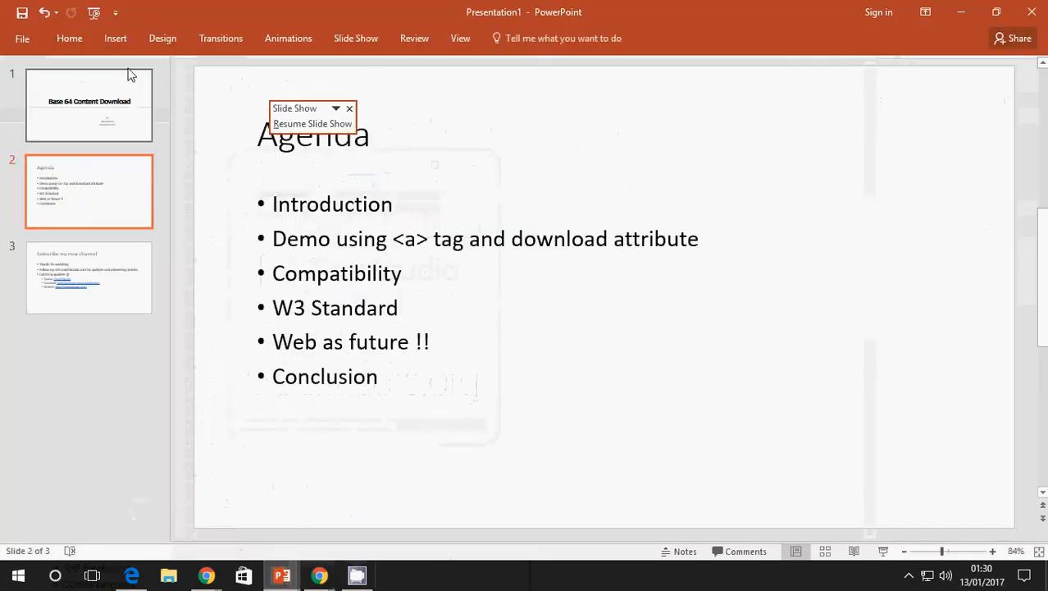
Start the slide show from the Base 64 title slide and advance to the Agenda slide.
{"action": "left_click", "coordinate": [88, 105]}
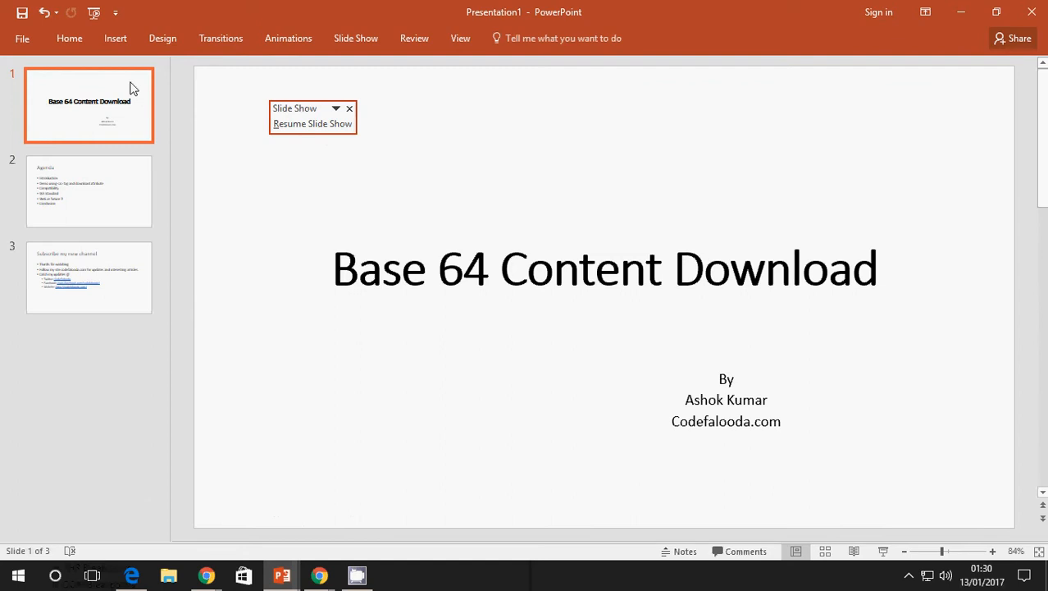
{"action": "left_click", "coordinate": [311, 125]}
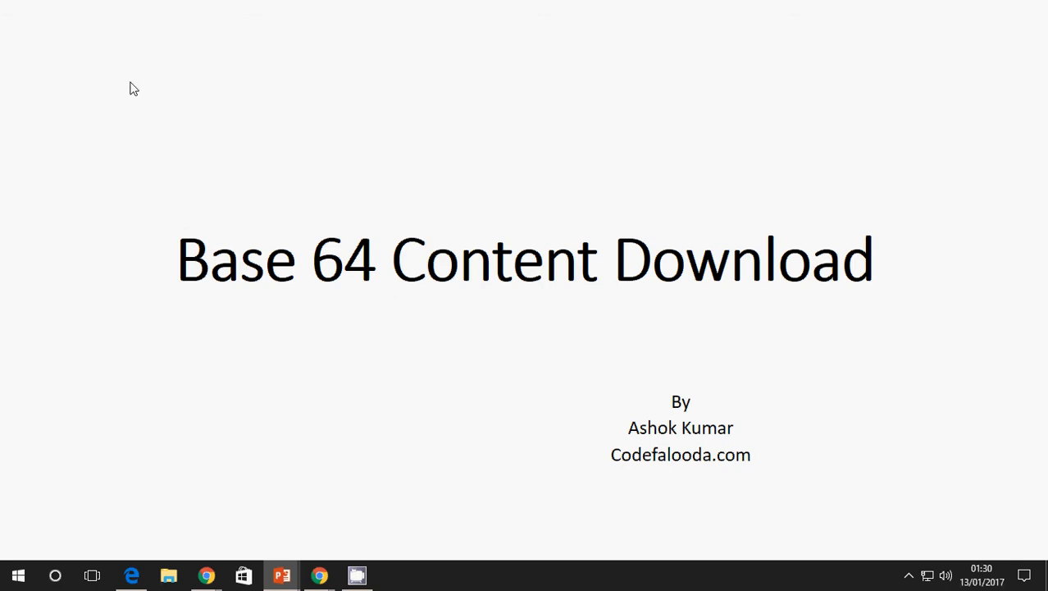
{"action": "key", "text": "right"}
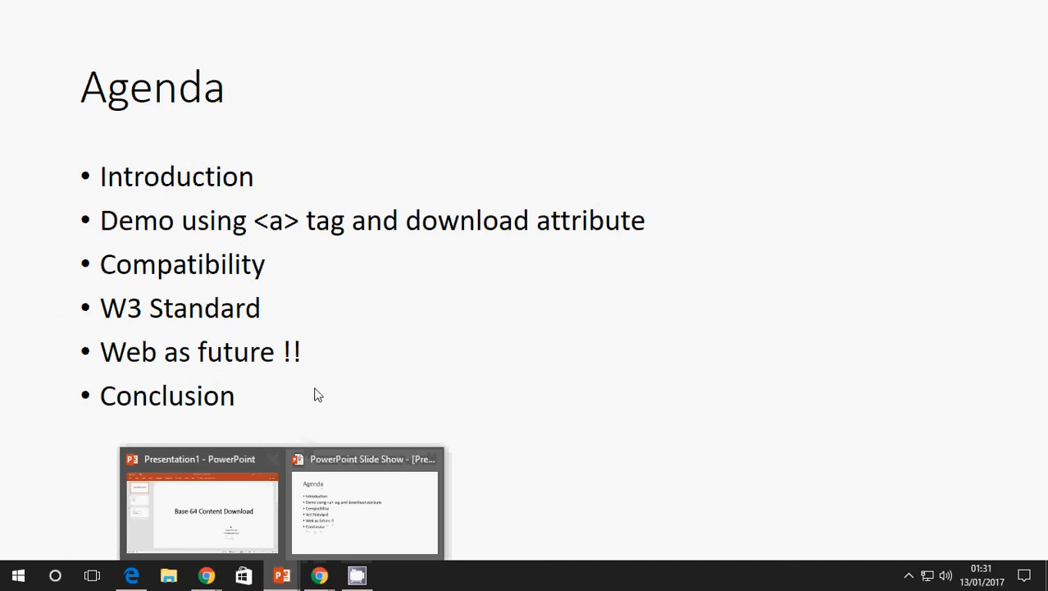
{"action": "mouse_move", "coordinate": [328, 331]}
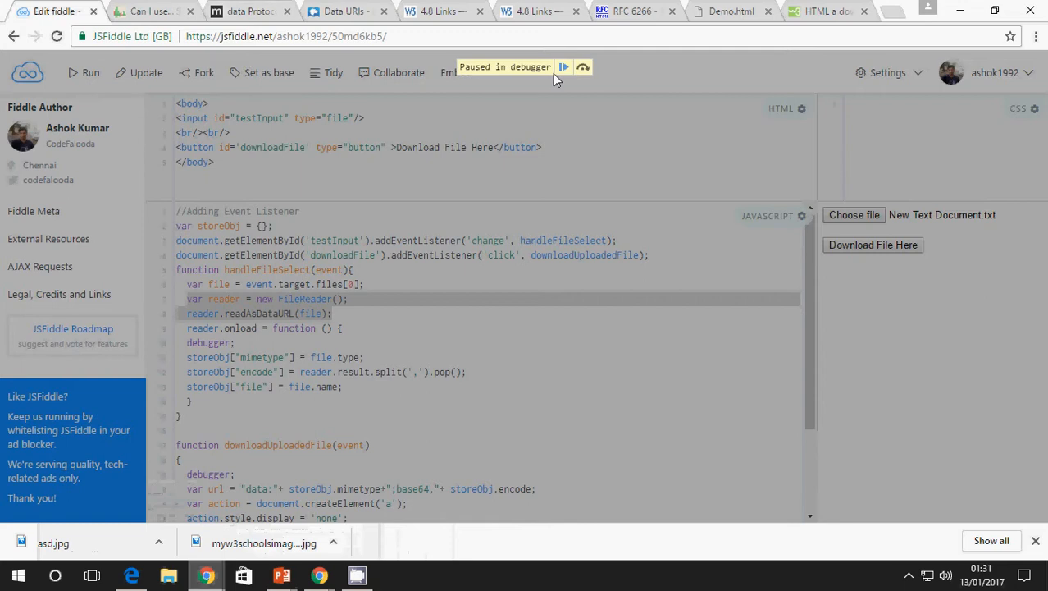
Resume the fiddle's script paused in the debugger and switch to the W3C HTML5 spec tab.
{"action": "left_click", "coordinate": [565, 66]}
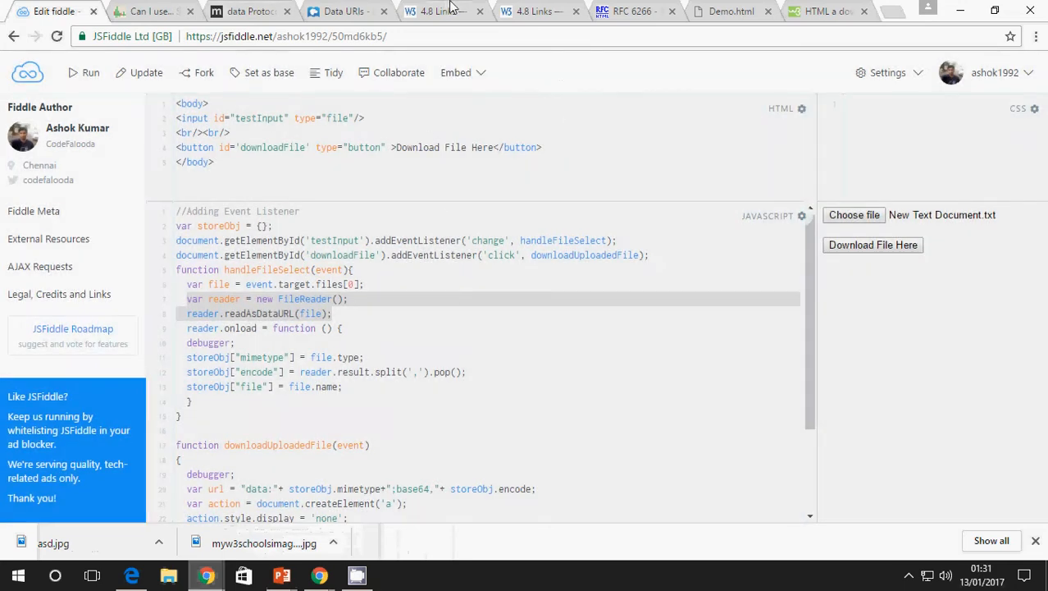
{"action": "left_click", "coordinate": [439, 10]}
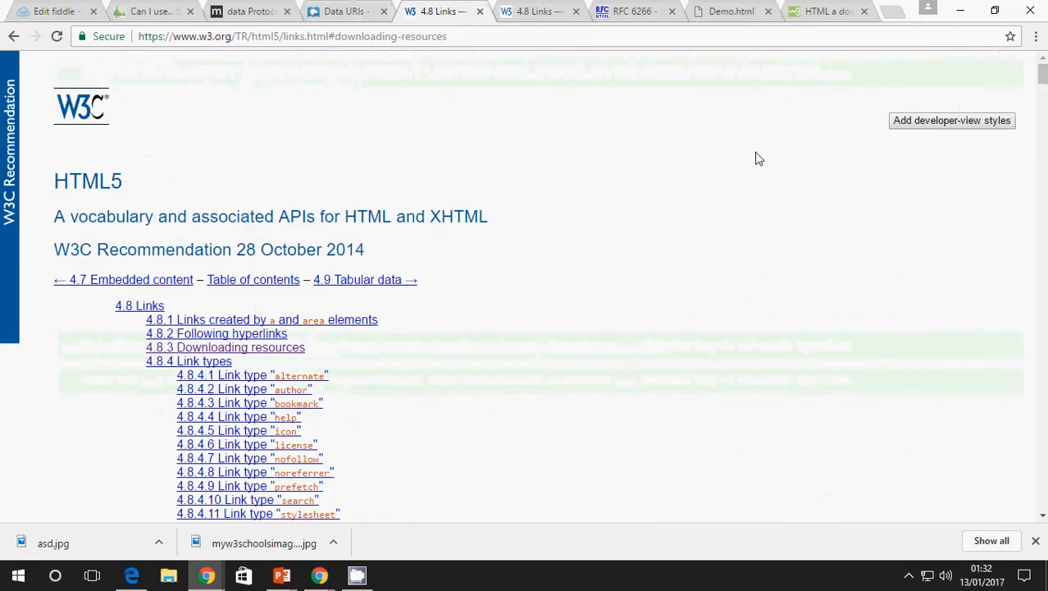
Scroll past the table of contents to section 4.8 Links.
{"action": "scroll", "scroll_direction": "down", "scroll_amount": 3}
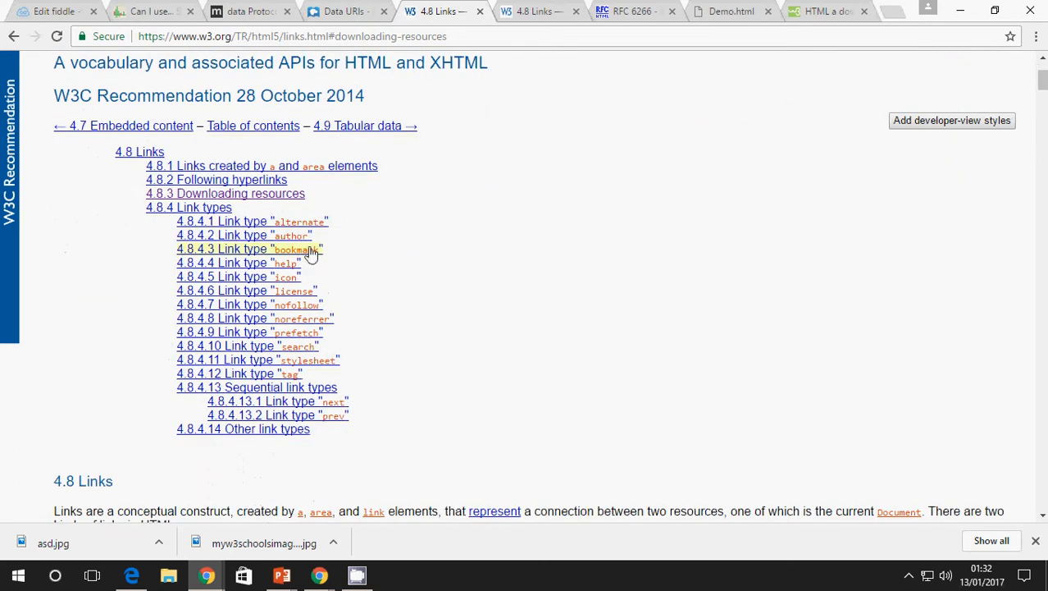
{"action": "scroll", "scroll_direction": "down", "scroll_amount": 3}
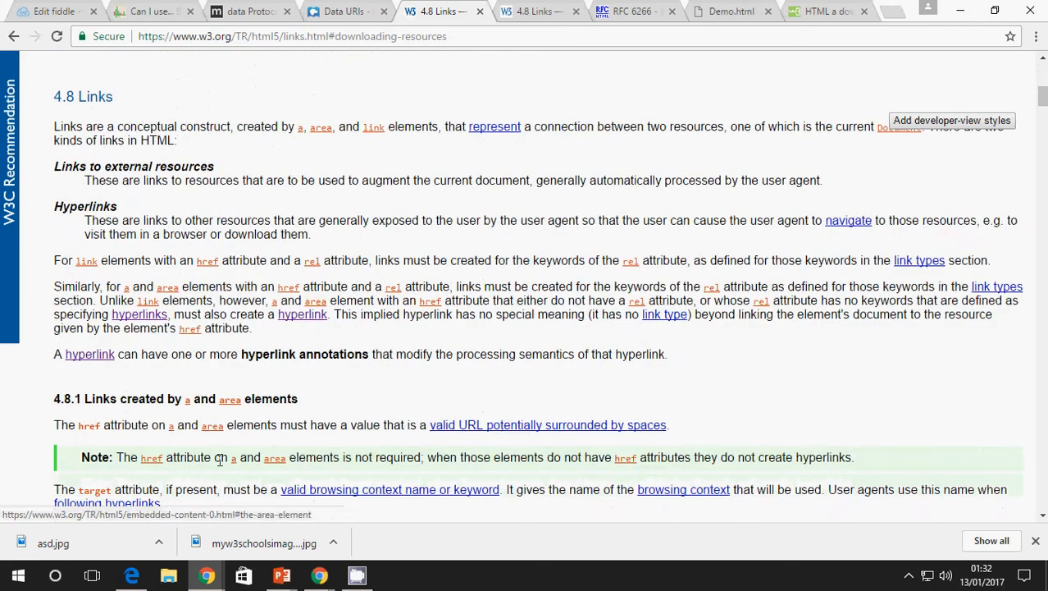
{"action": "scroll", "scroll_direction": "down", "scroll_amount": 3}
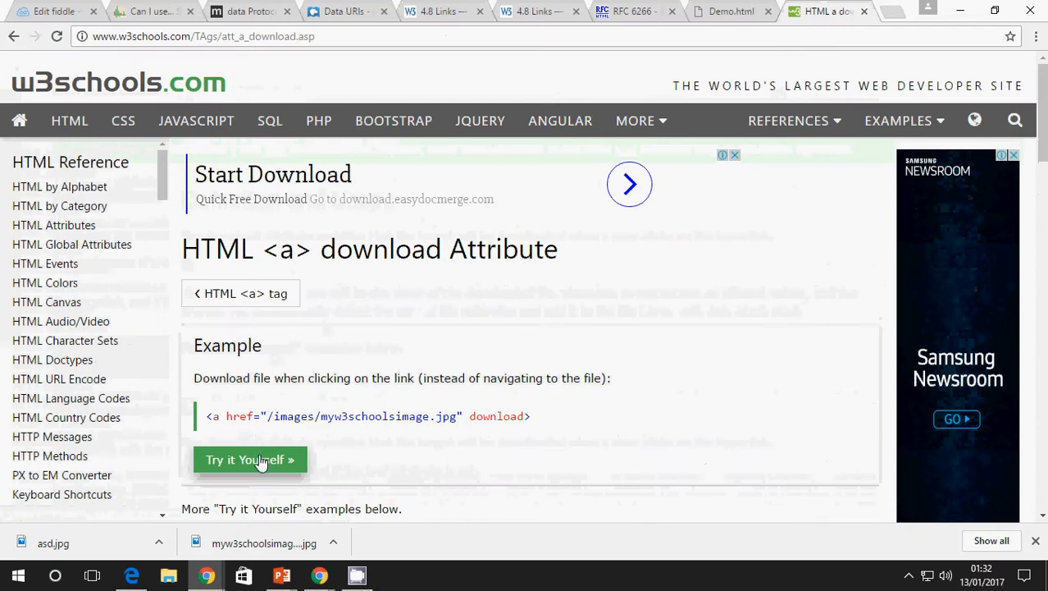
In the Tryit Editor, replace the image with 'Click Here' text and add download="123.jpg".
{"action": "left_click", "coordinate": [249, 459]}
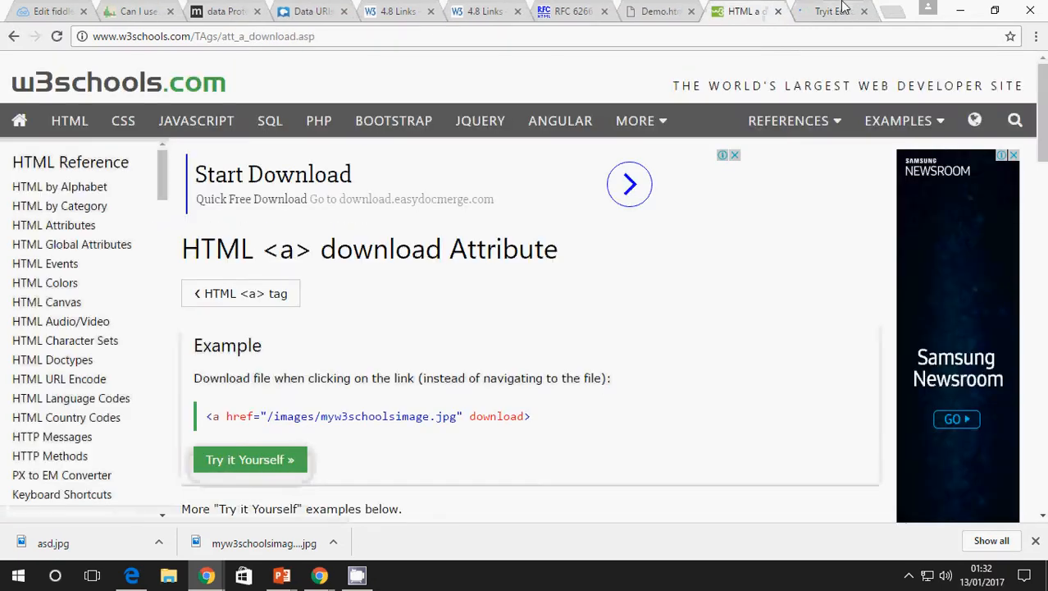
{"action": "left_click", "coordinate": [249, 459]}
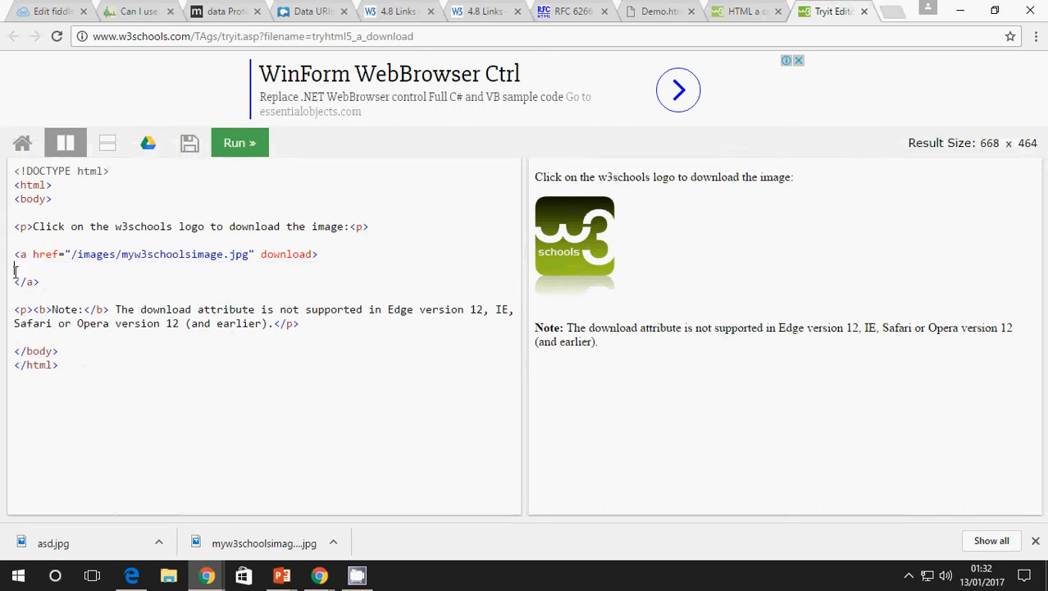
{"action": "type", "text": "Click Here"}
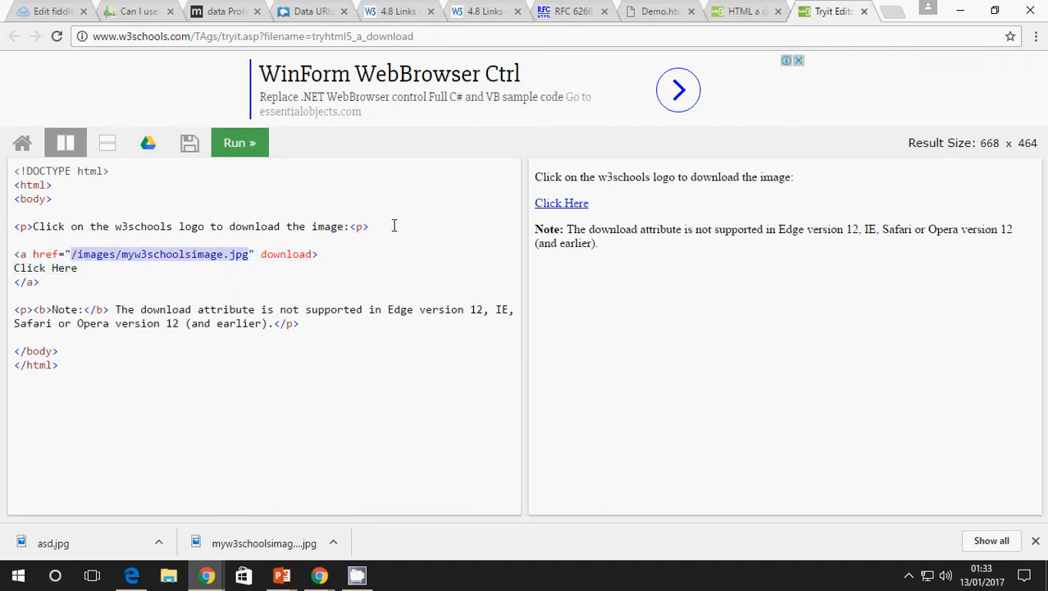
{"action": "mouse_move", "coordinate": [240, 143]}
{"action": "type", "text": "=\""}
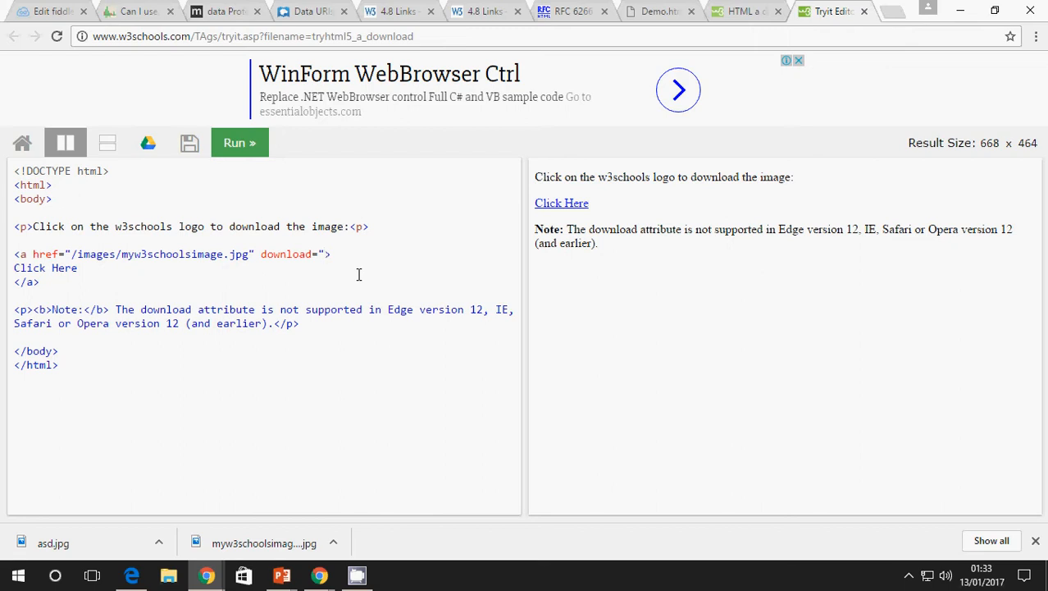
{"action": "type", "text": "123.jpg\""}
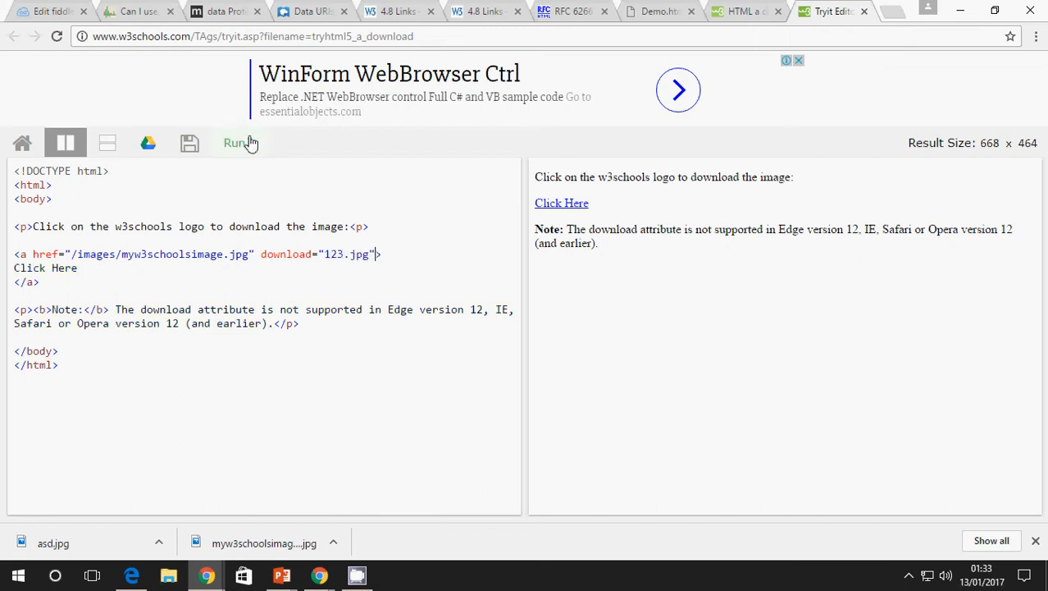
Run the edited example, download 123.jpg via the Click Here link and highlight the download attribute.
{"action": "left_click", "coordinate": [239, 141]}
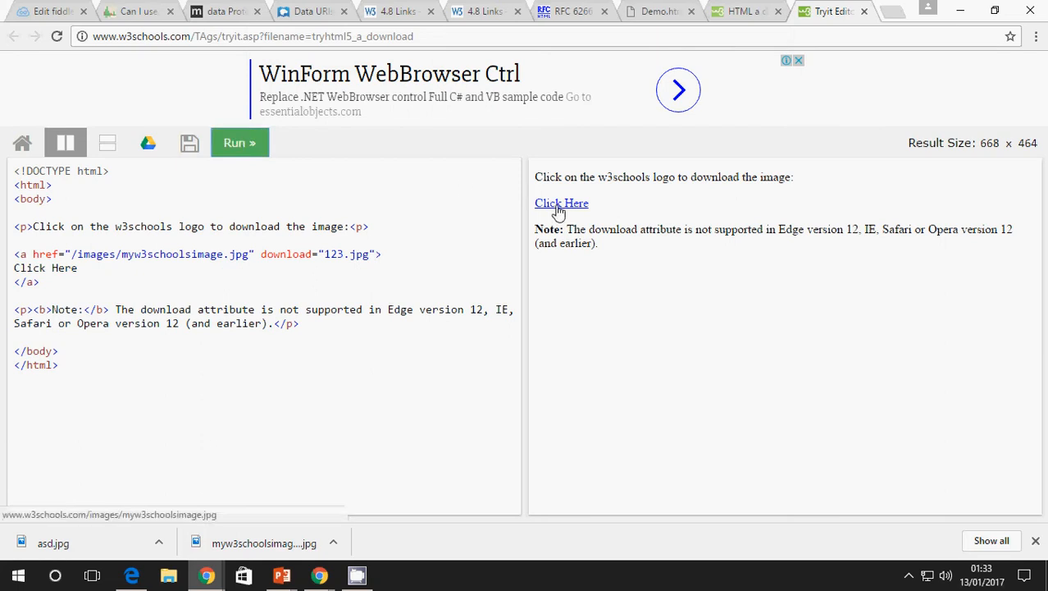
{"action": "left_click", "coordinate": [561, 203]}
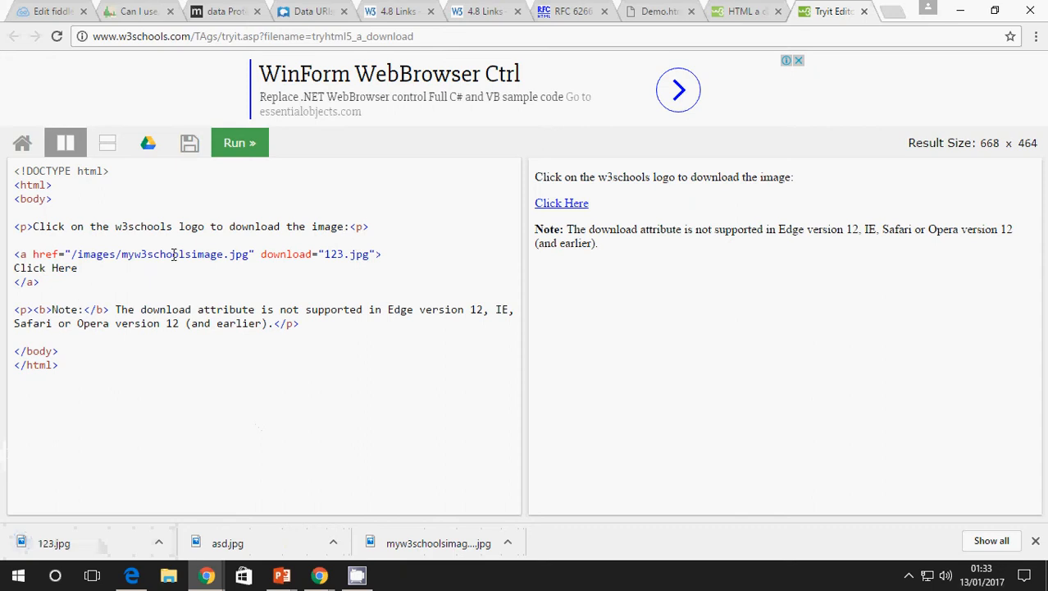
{"action": "double_click", "coordinate": [187, 253]}
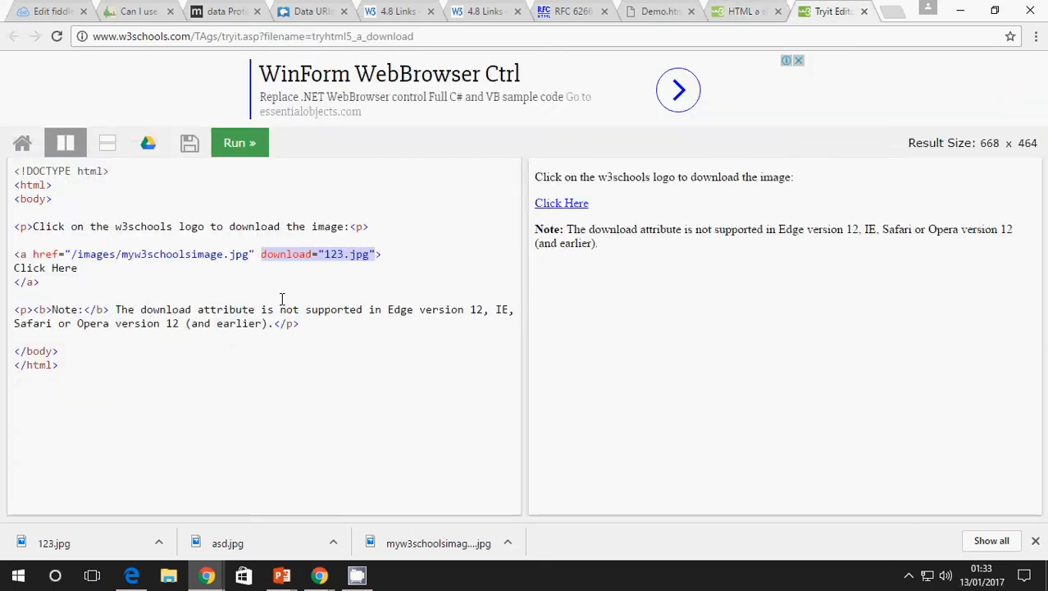
{"action": "mouse_move", "coordinate": [273, 292]}
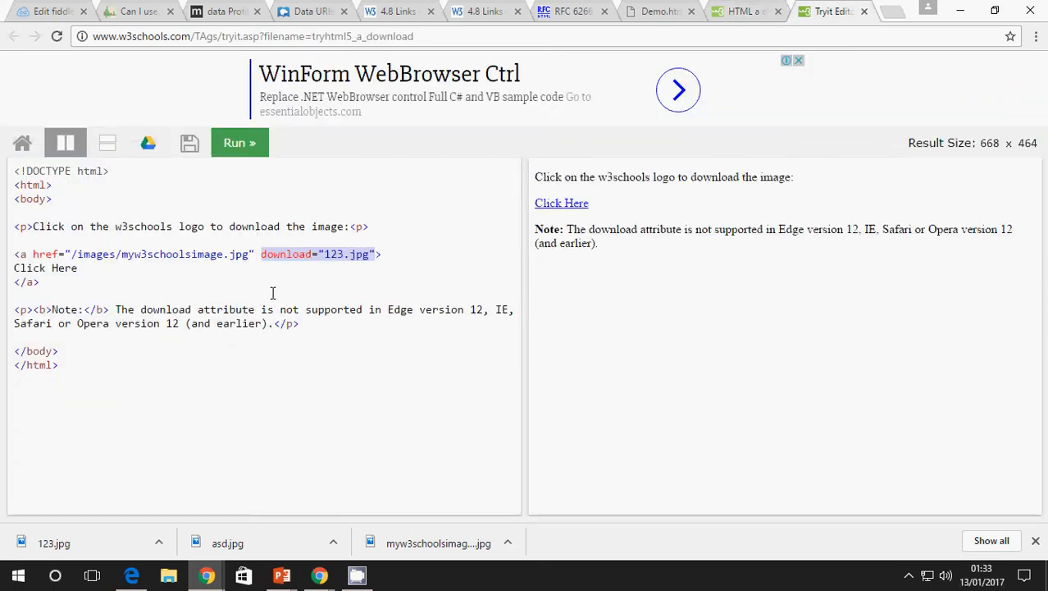
{"action": "mouse_move", "coordinate": [282, 574]}
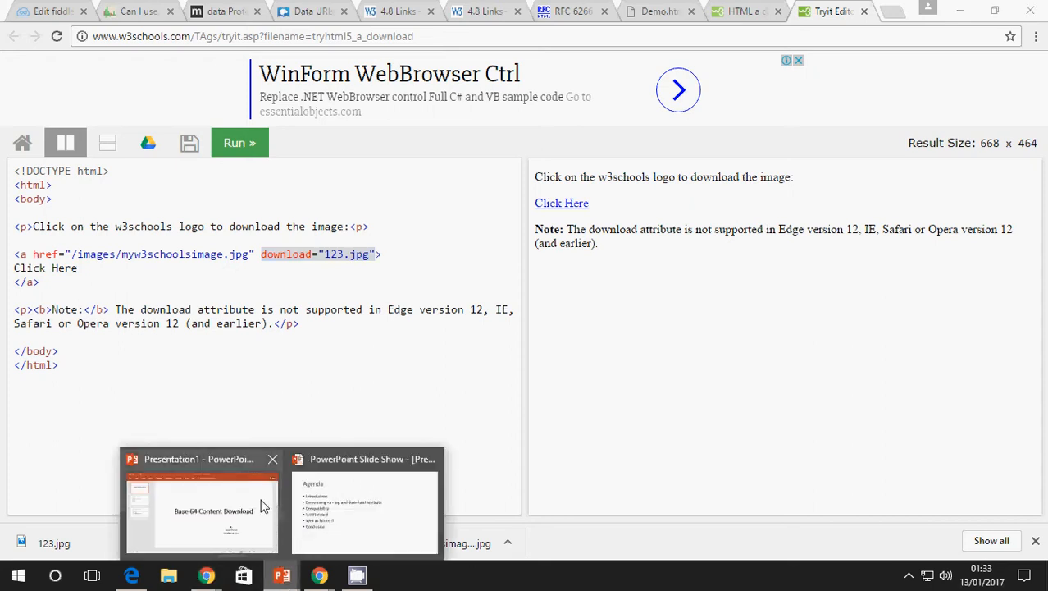
Choose New Text Document from the desktop as the fiddle's file to upload.
{"action": "left_click", "coordinate": [364, 512]}
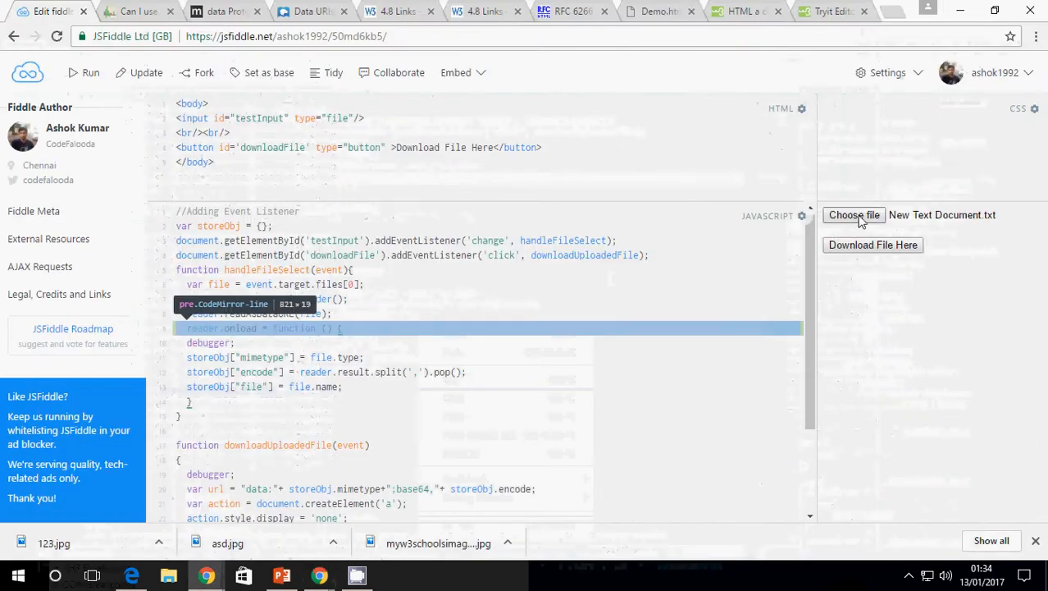
{"action": "left_click", "coordinate": [854, 214]}
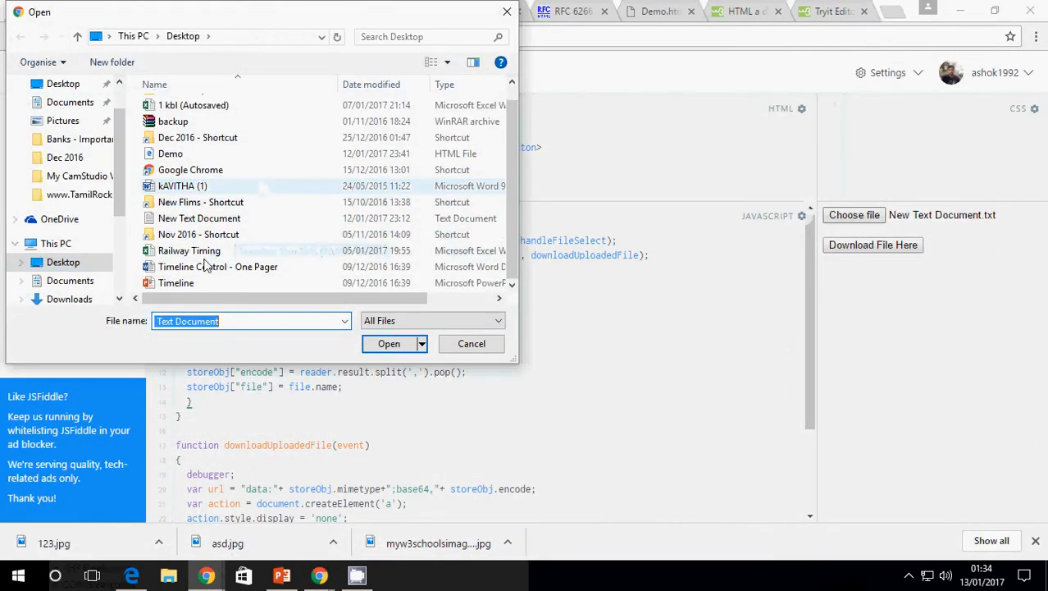
{"action": "right_click", "coordinate": [199, 216]}
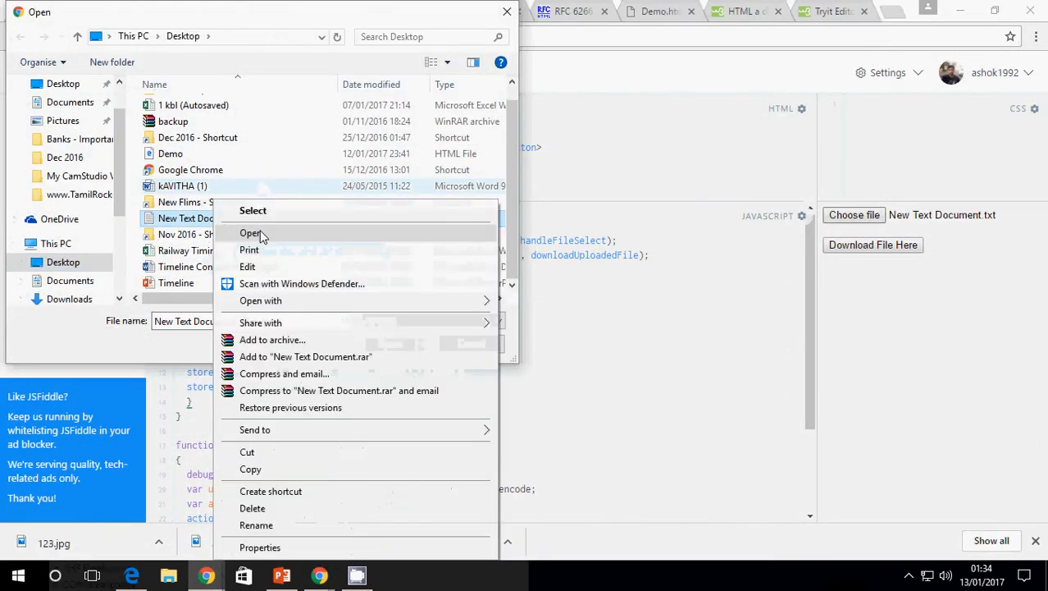
{"action": "left_click", "coordinate": [253, 233]}
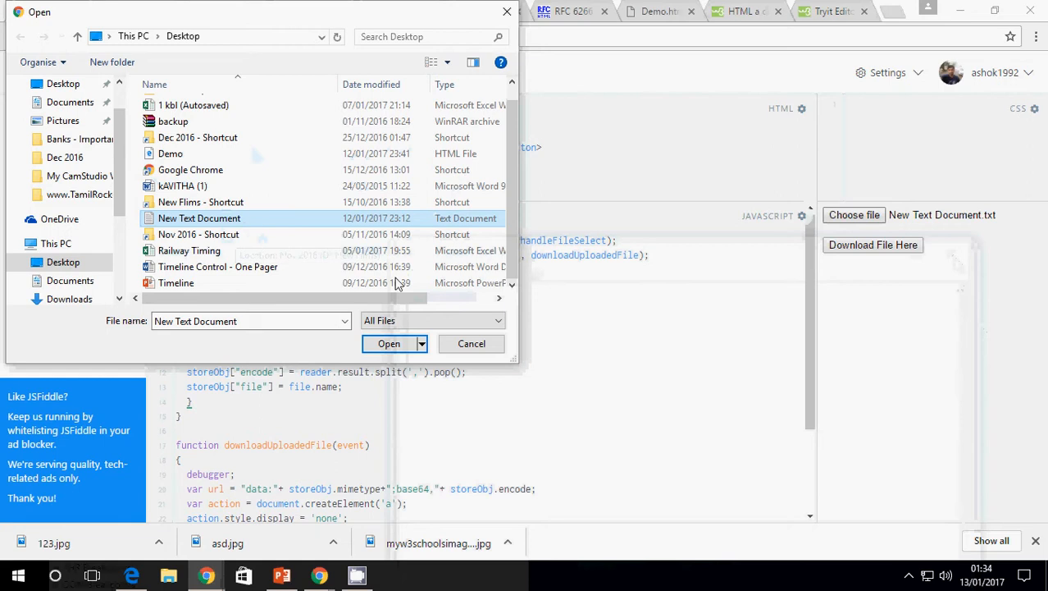
{"action": "left_click", "coordinate": [389, 342]}
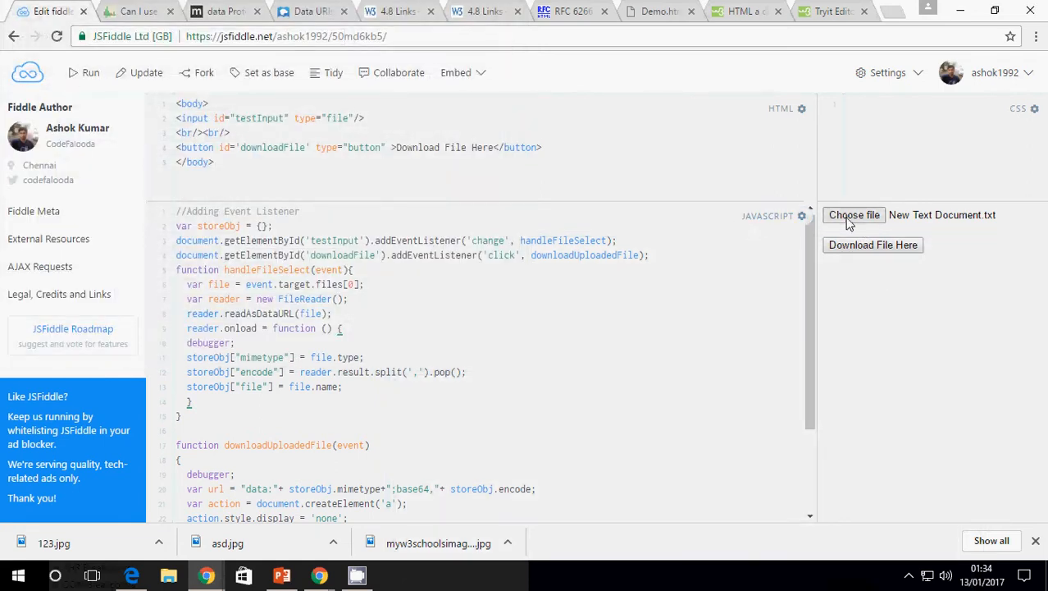
{"action": "left_click", "coordinate": [853, 213]}
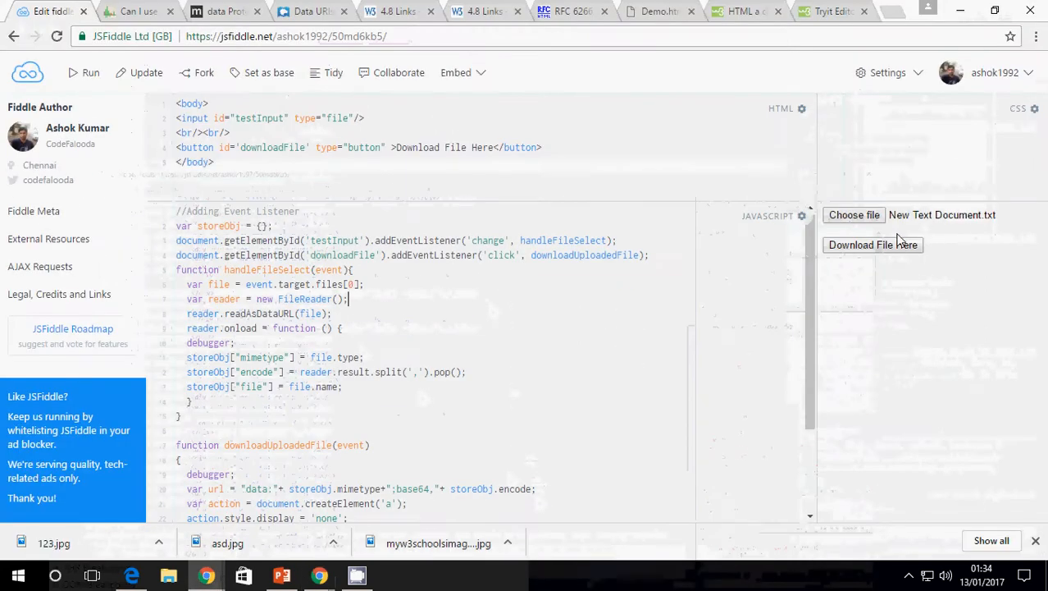
Upload New Text Document so the debugger pauses in reader.onload, maximize DevTools, then close it.
{"action": "left_click", "coordinate": [853, 213]}
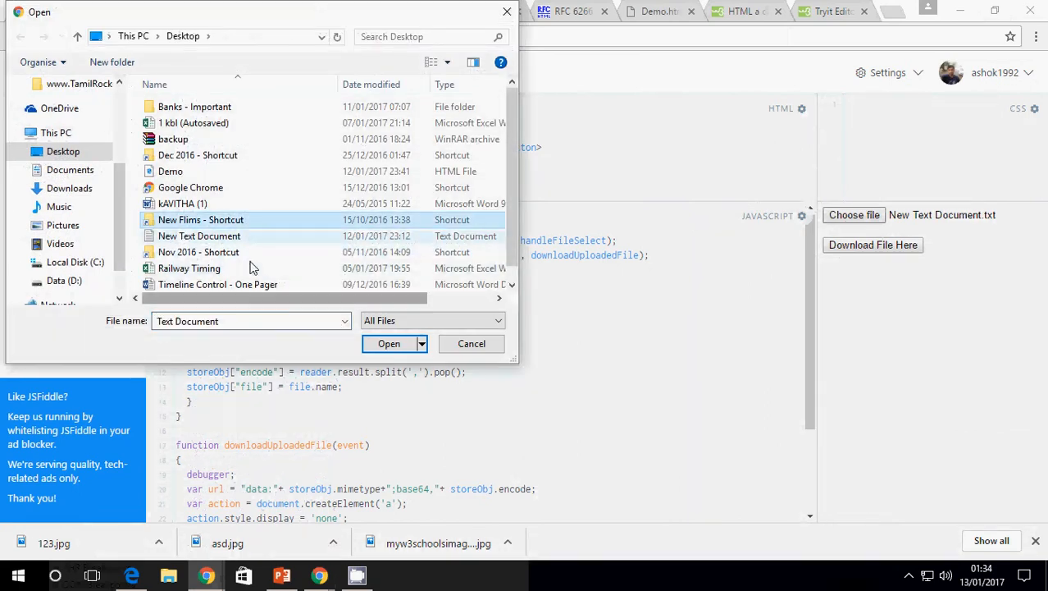
{"action": "left_click", "coordinate": [473, 343]}
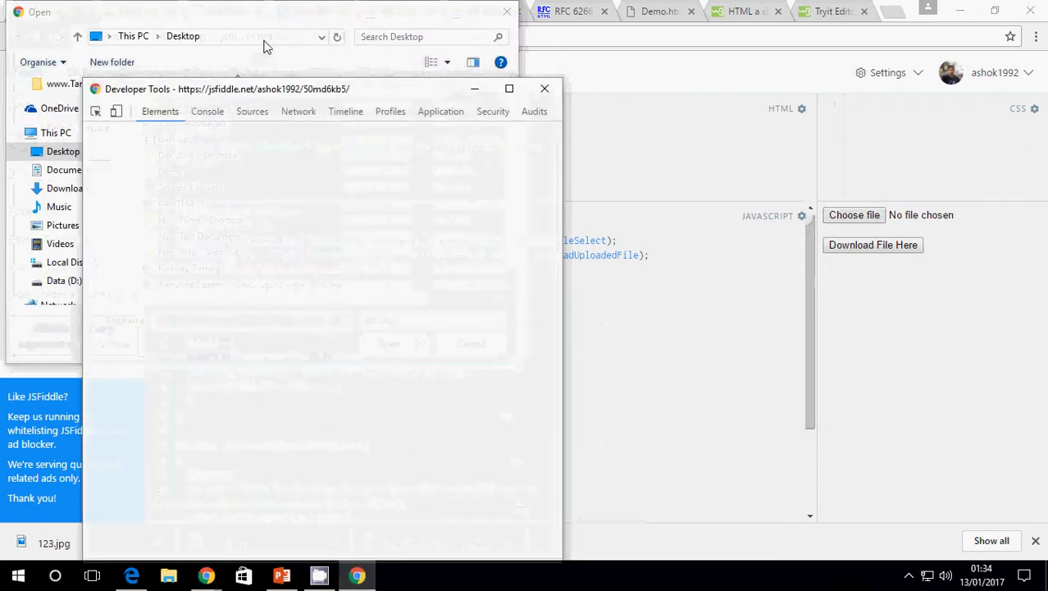
{"action": "left_click", "coordinate": [199, 220]}
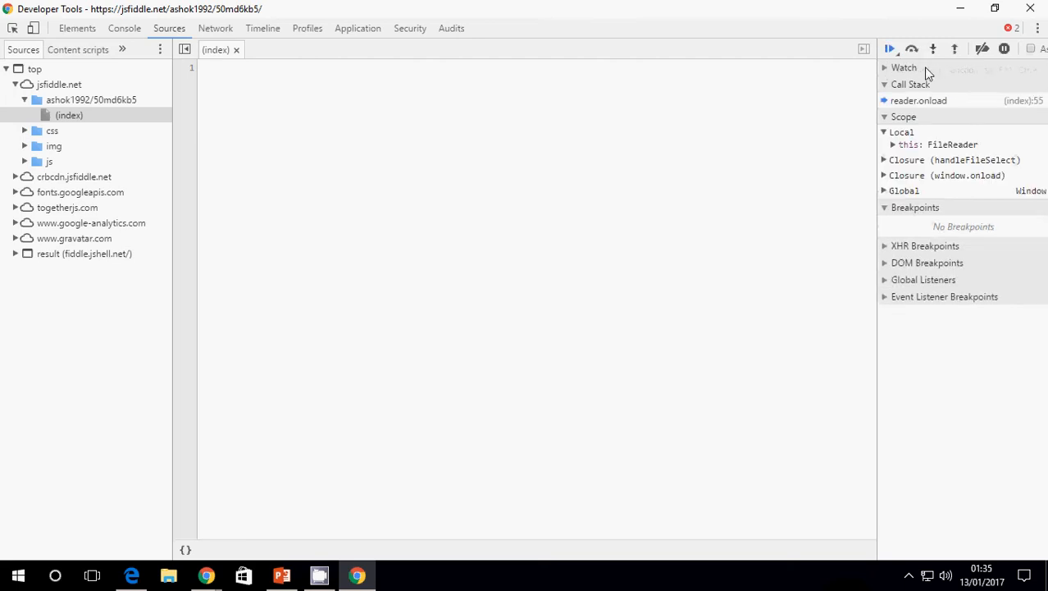
{"action": "left_click", "coordinate": [890, 49]}
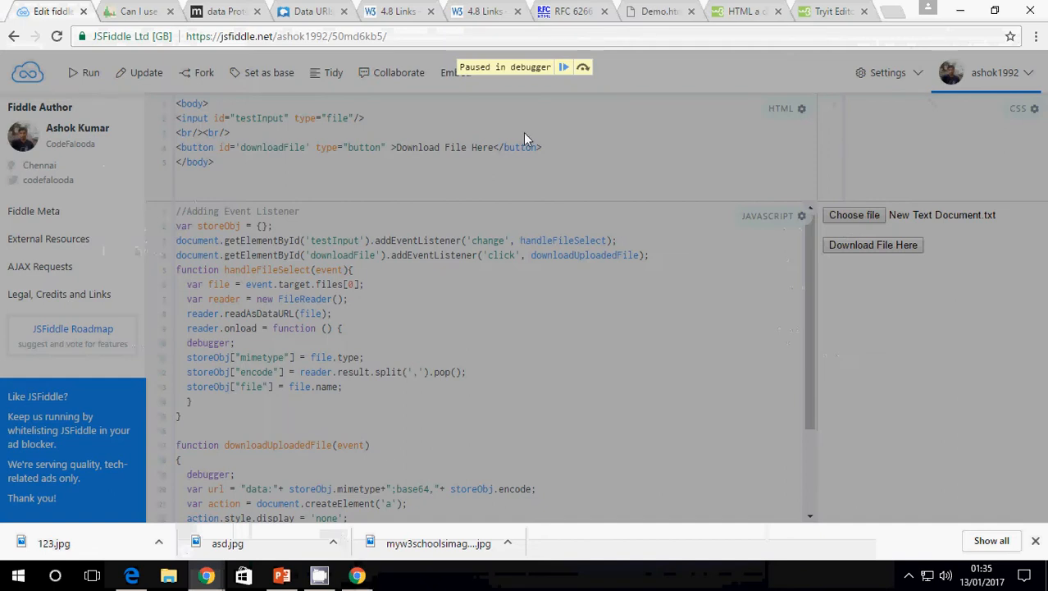
{"action": "mouse_move", "coordinate": [558, 76]}
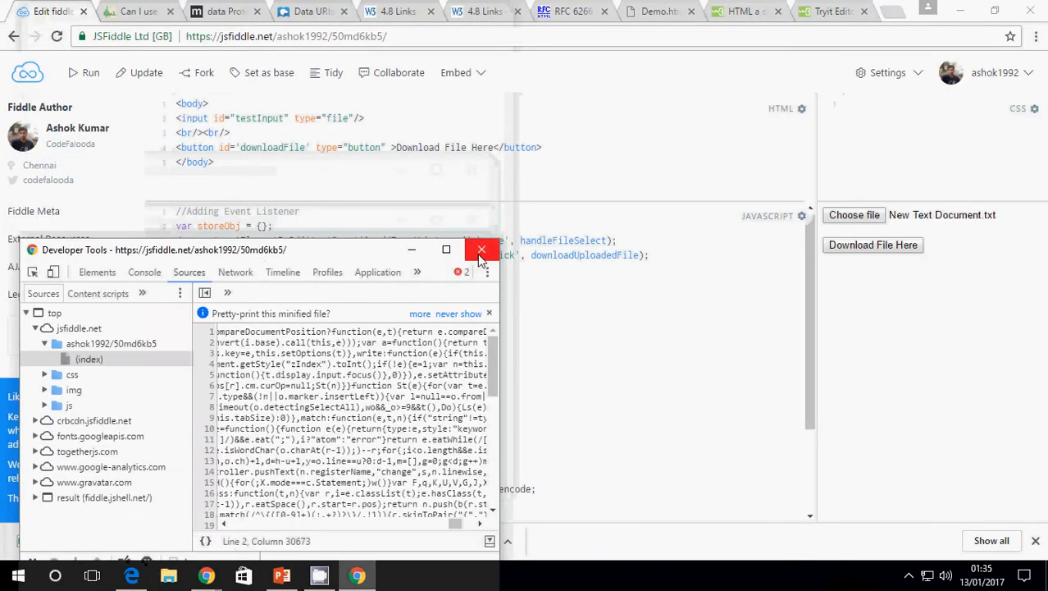
{"action": "left_click", "coordinate": [446, 249]}
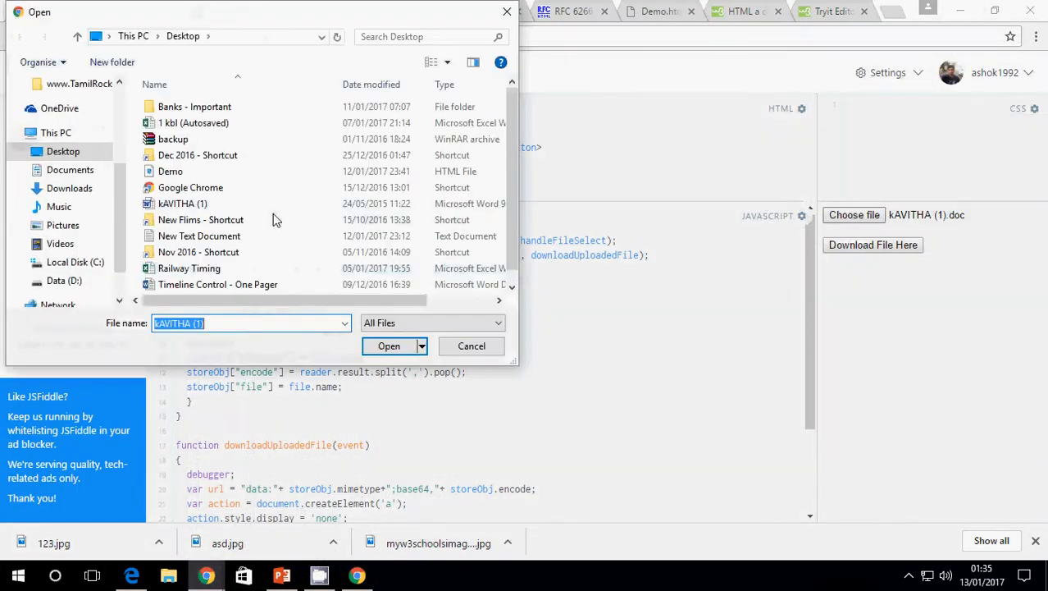
Upload another file, expand 'this: FileReader' to view its data URL result, and resume execution.
{"action": "left_click", "coordinate": [388, 345]}
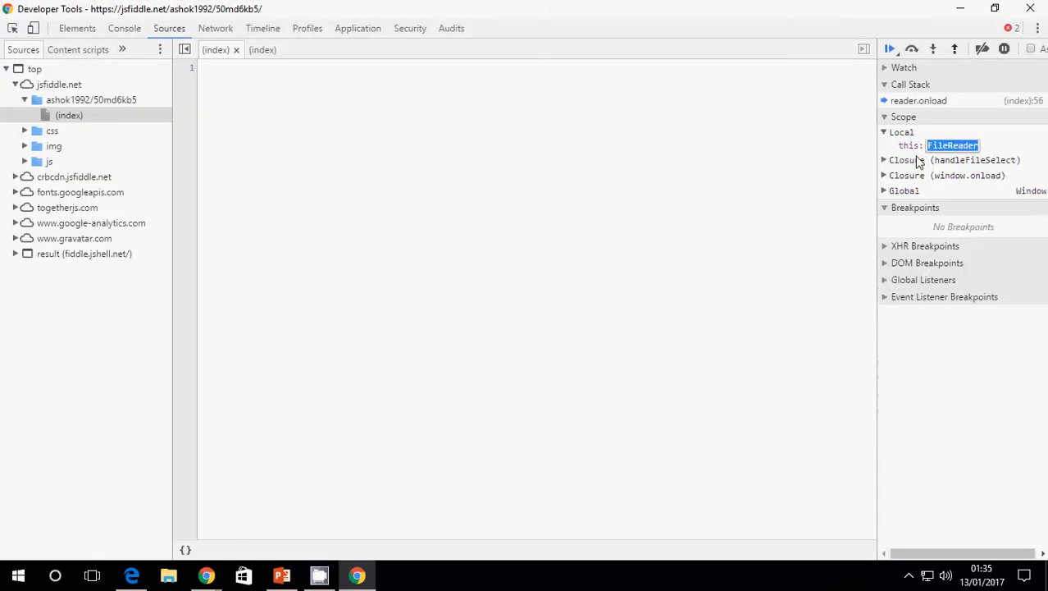
{"action": "left_click", "coordinate": [896, 145]}
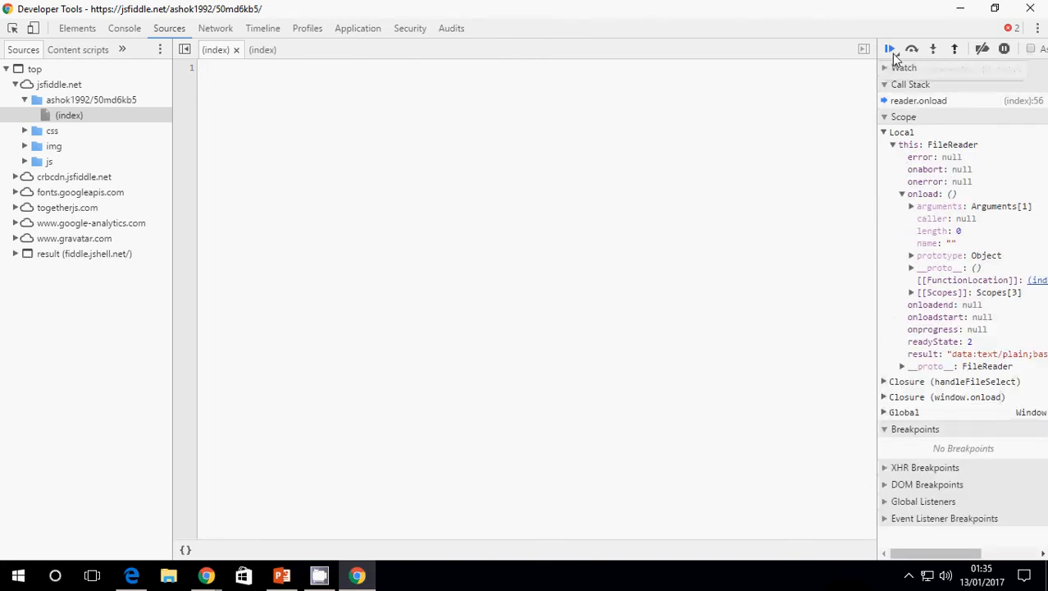
{"action": "left_click", "coordinate": [889, 50]}
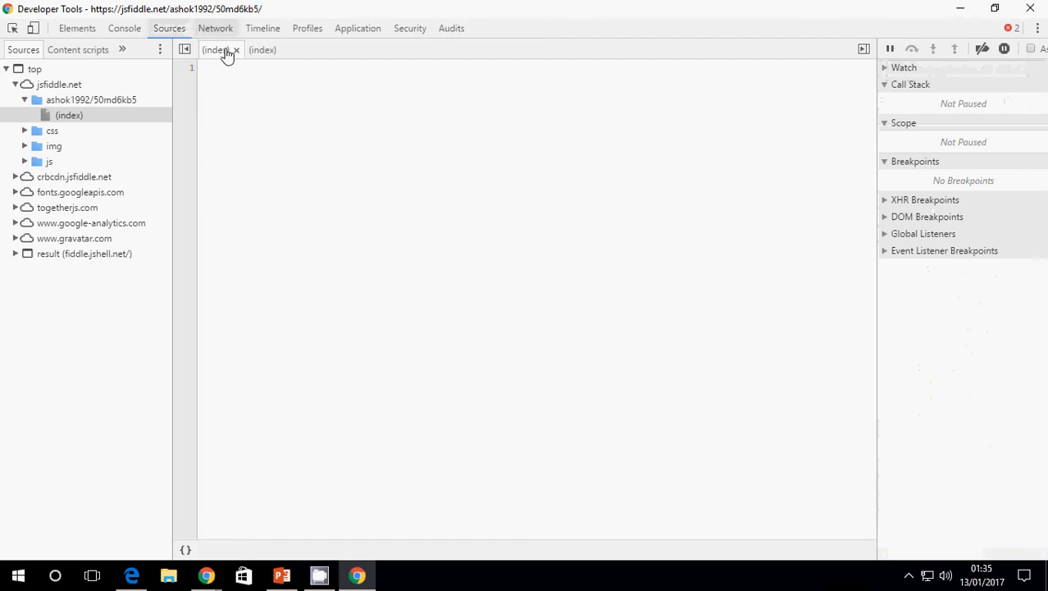
{"action": "left_click", "coordinate": [216, 49]}
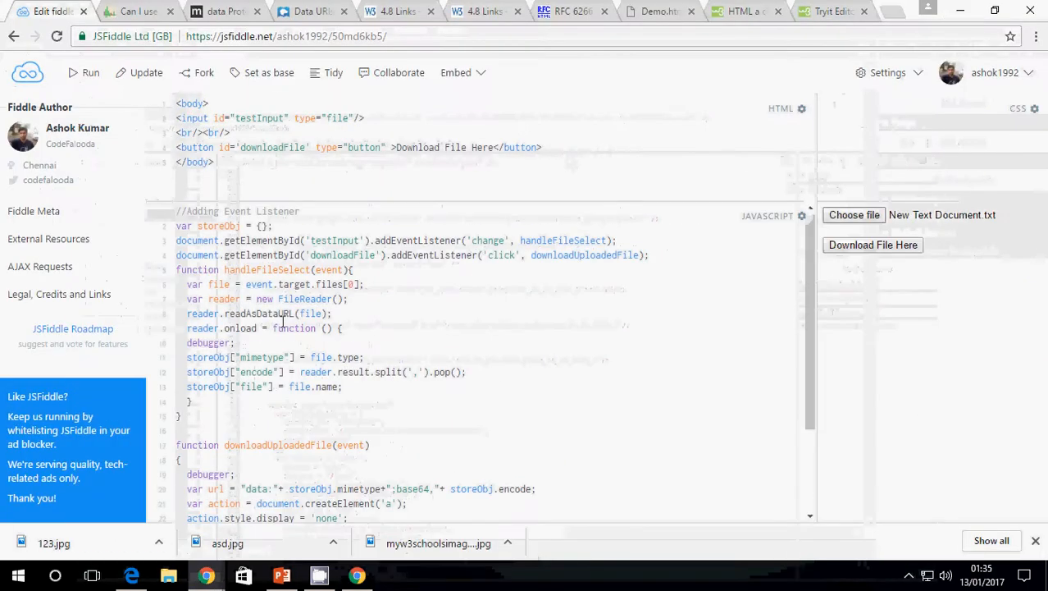
Reopen the fiddle's Choose file picker for the next upload.
{"action": "left_click", "coordinate": [853, 213]}
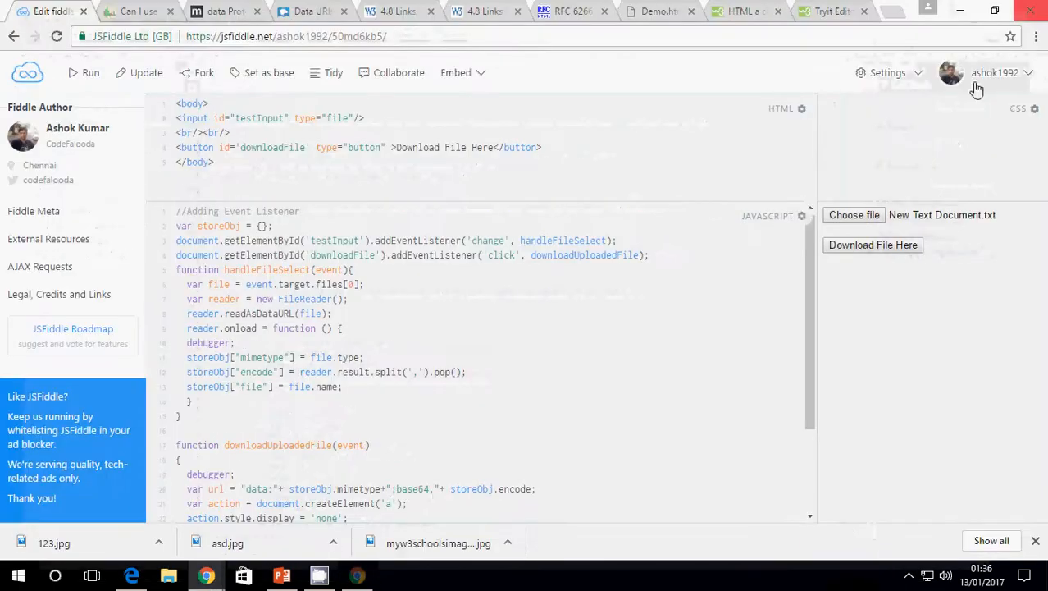
{"action": "left_click", "coordinate": [853, 213]}
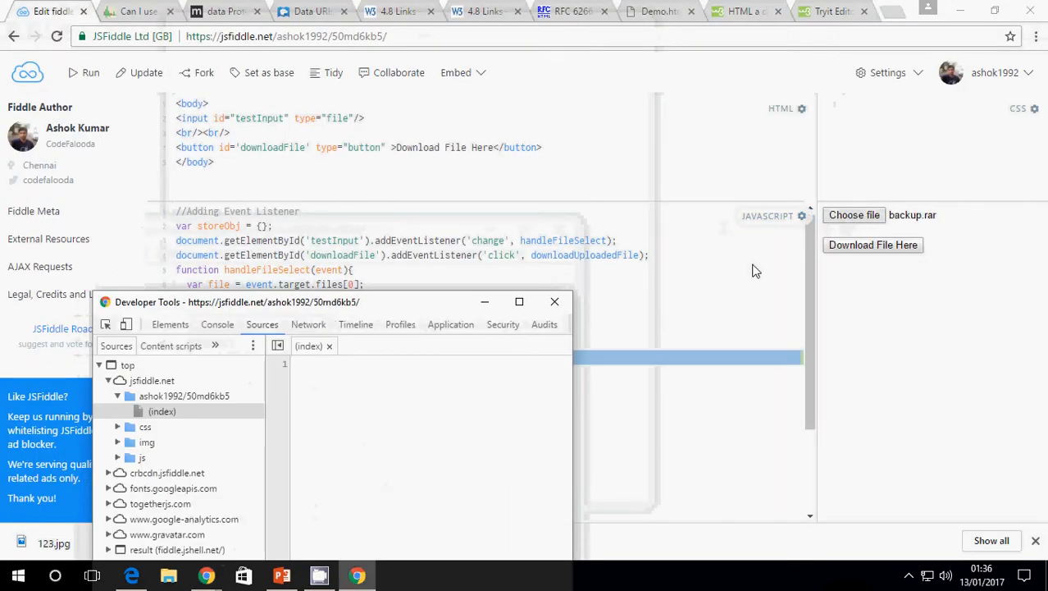
{"action": "left_click", "coordinate": [853, 213]}
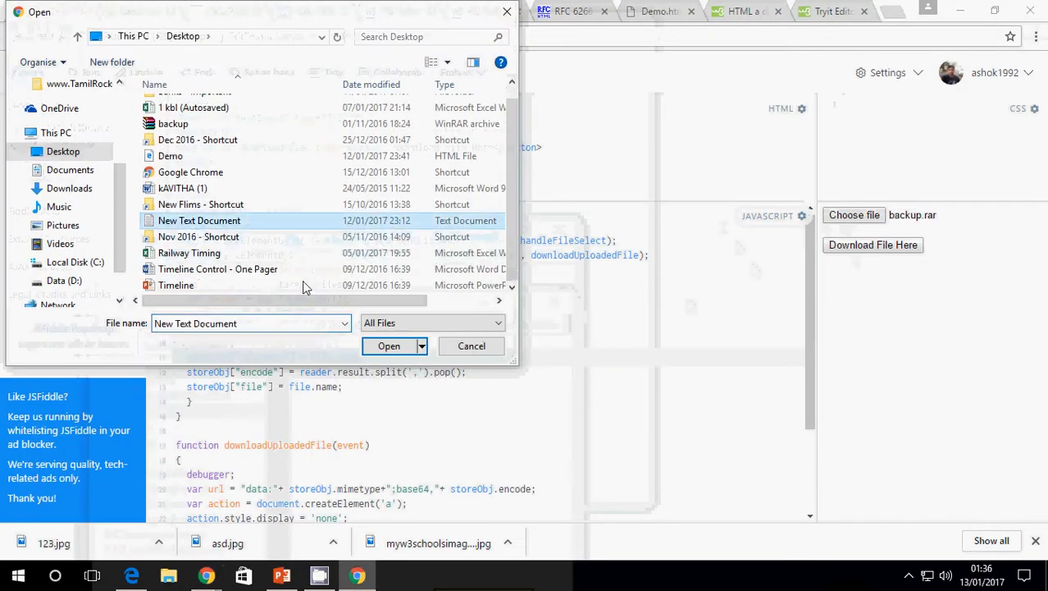
Load the fiddle in a new incognito window from Chrome's three-dot menu.
{"action": "left_click", "coordinate": [389, 344]}
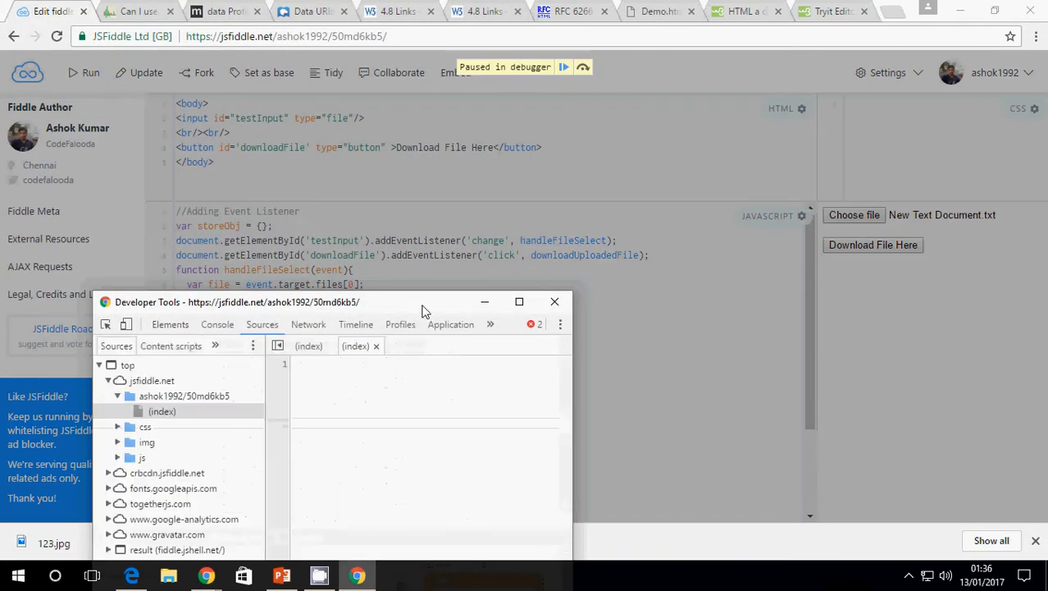
{"action": "left_click", "coordinate": [519, 301]}
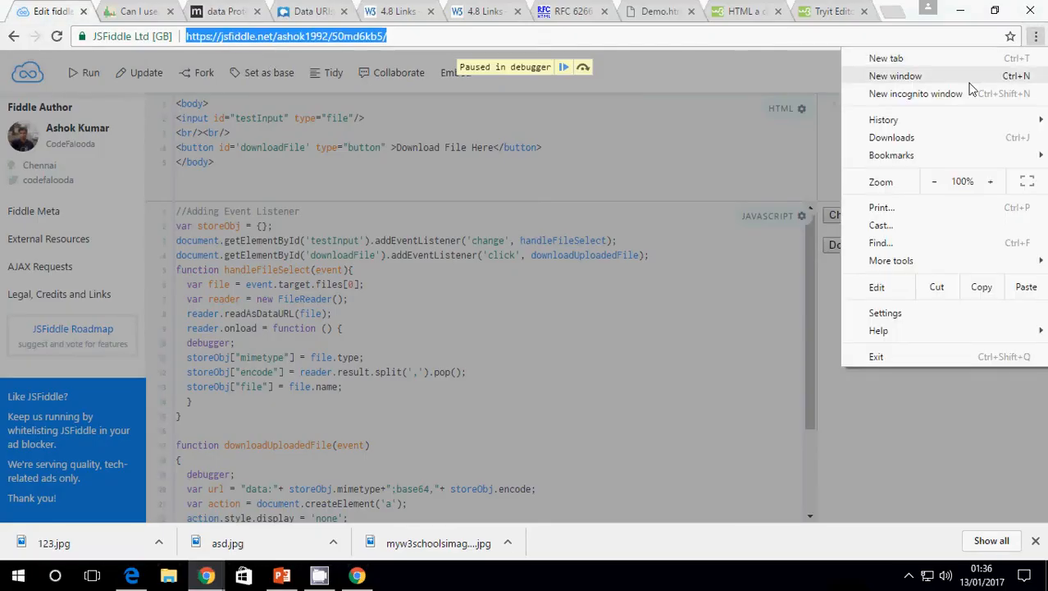
{"action": "left_click", "coordinate": [916, 92]}
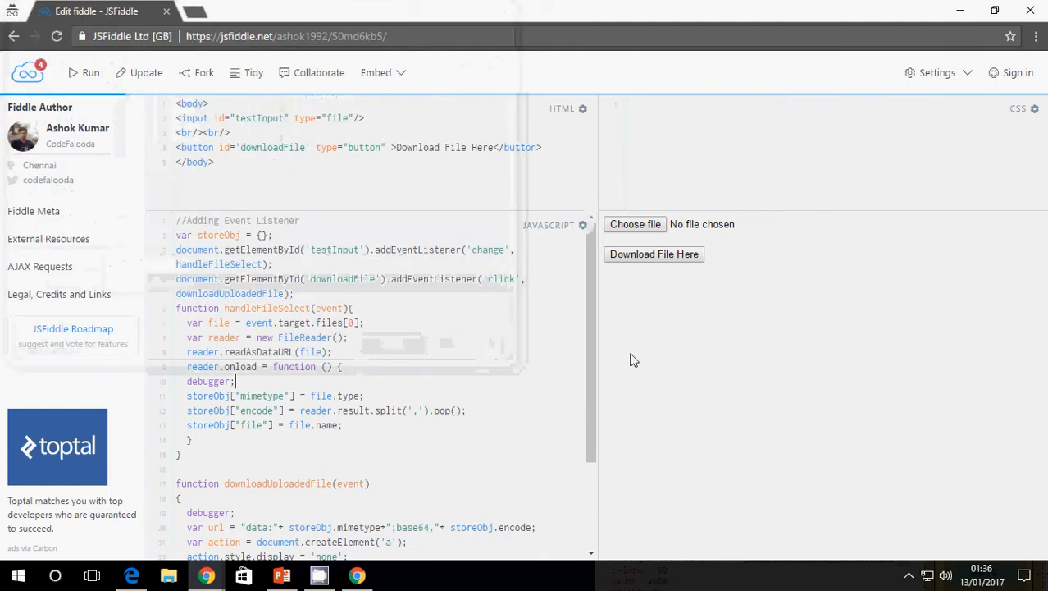
With DevTools open, upload New Text Document.txt, step over confirming type text/plain, and return to the original window.
{"action": "key", "text": "F12"}
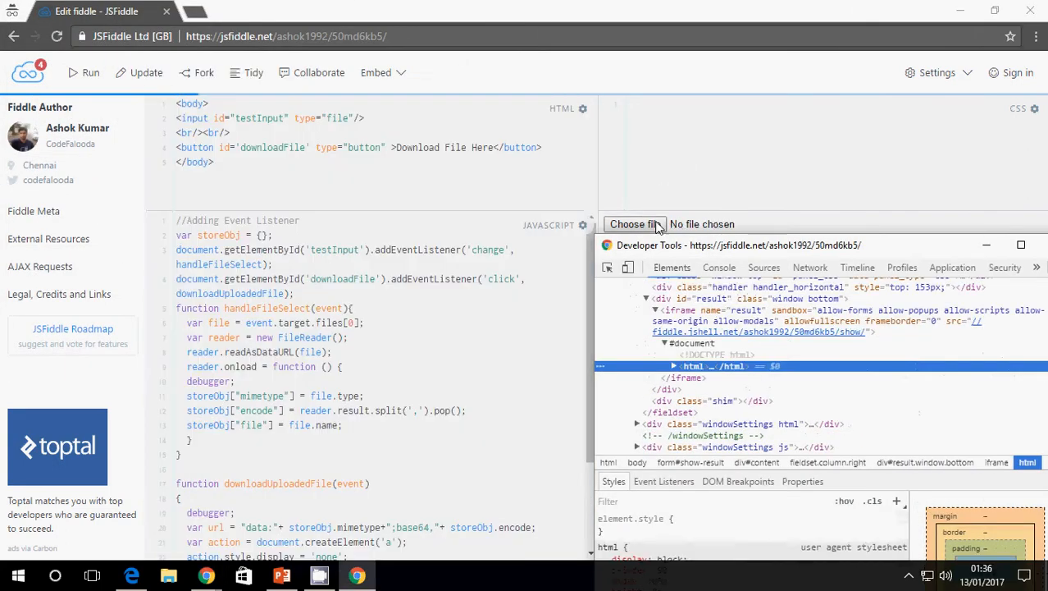
{"action": "left_click", "coordinate": [635, 223]}
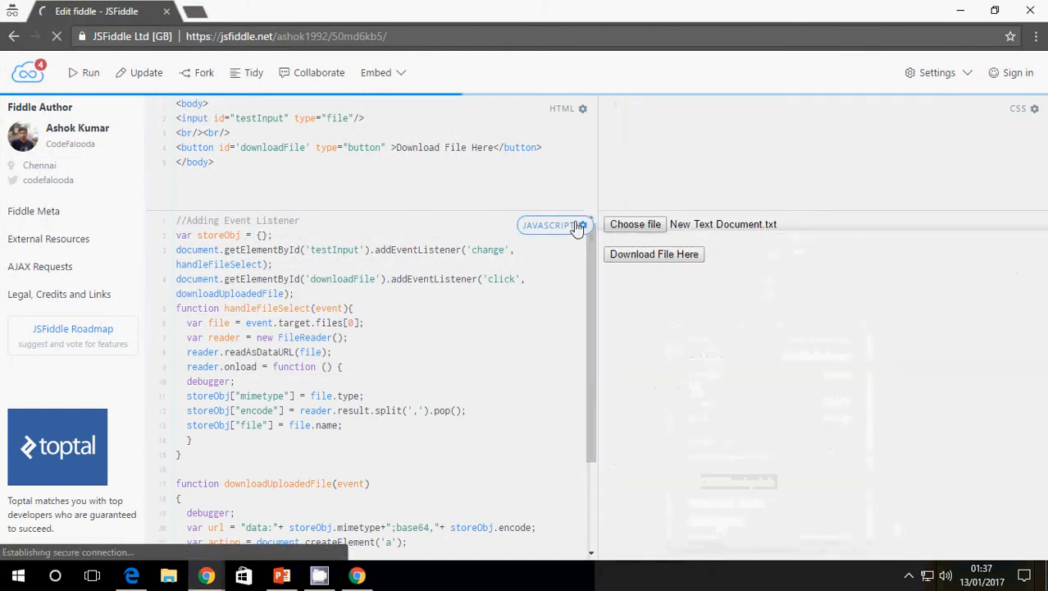
{"action": "left_click", "coordinate": [635, 223]}
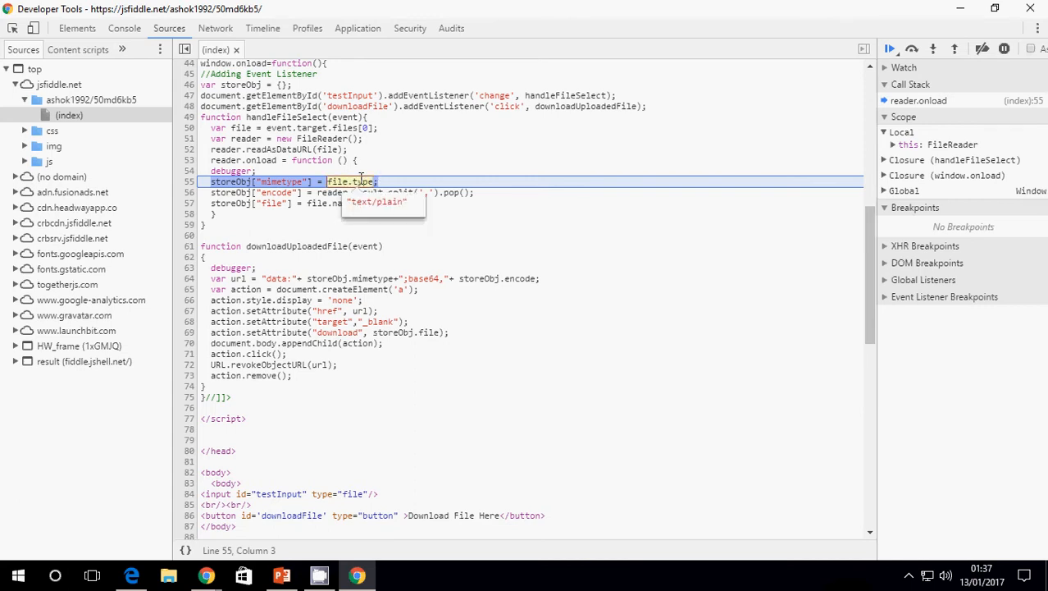
{"action": "left_click", "coordinate": [450, 216]}
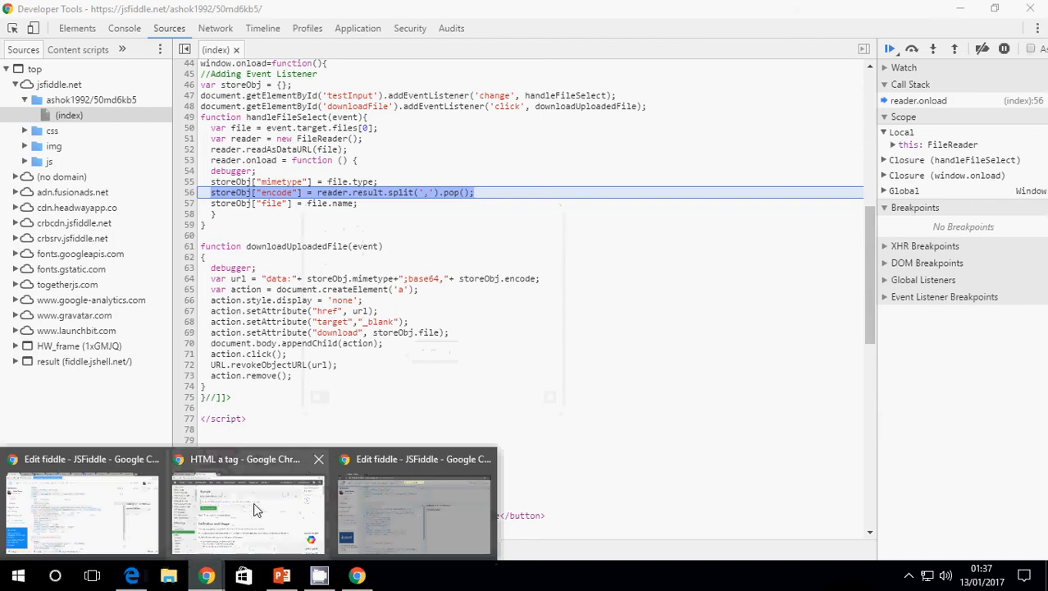
{"action": "left_click", "coordinate": [248, 509]}
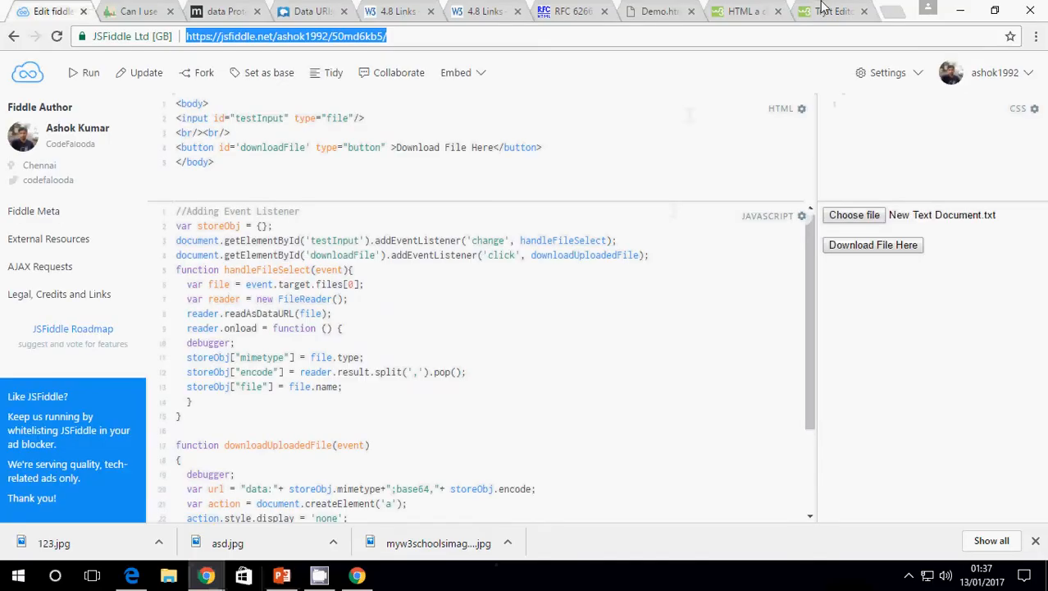
Set the Tryit link href to data:text/plain;base64,SGVsbG8gV29ybGQ= and the download name extension to txt.
{"action": "left_click", "coordinate": [828, 10]}
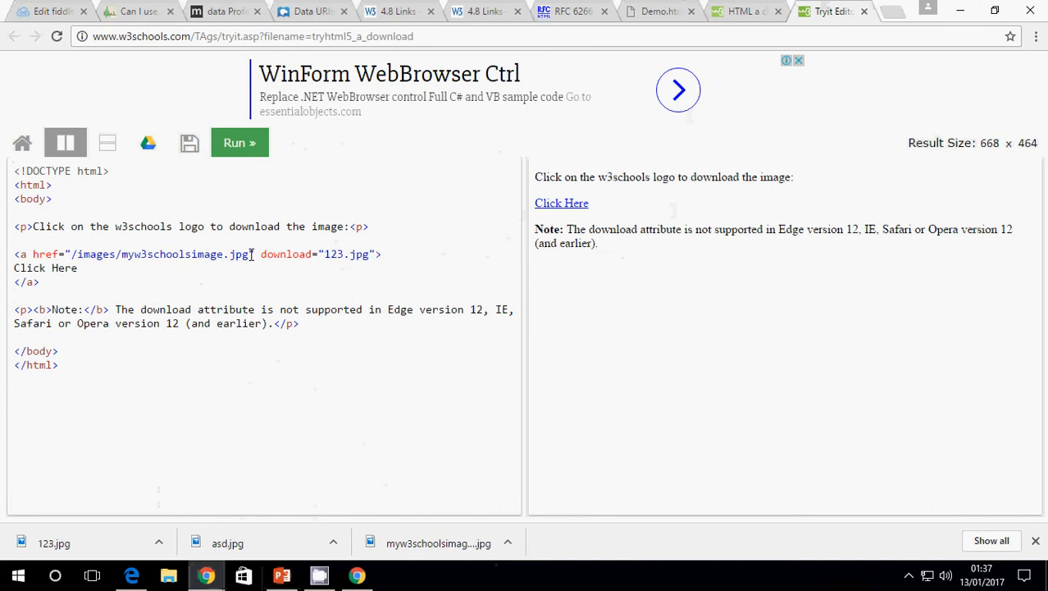
{"action": "type", "text": "data:text/plain;base64,SGVsbG8gV29ybGQ="}
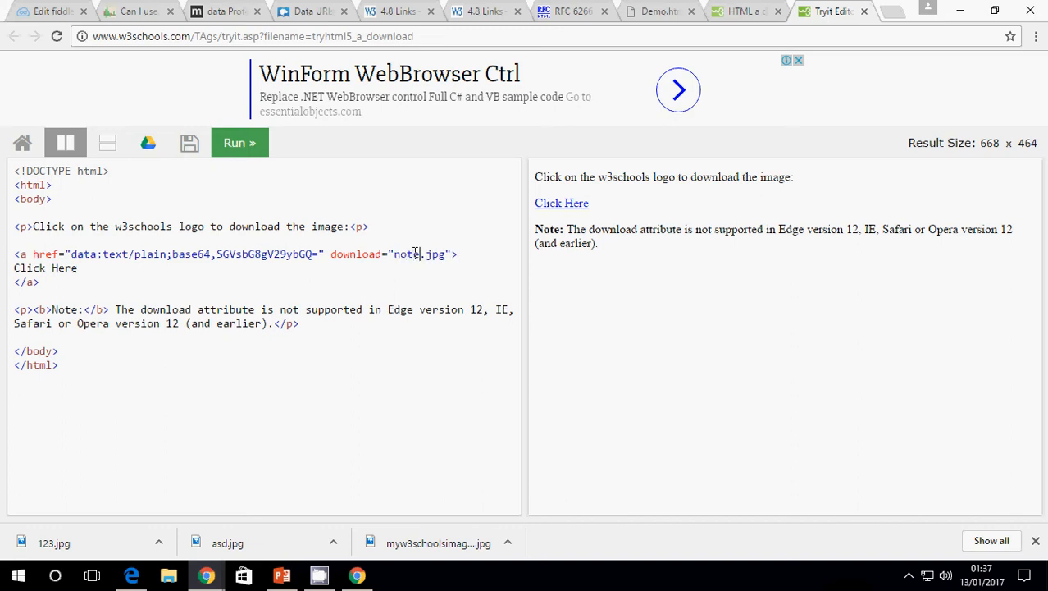
{"action": "key", "text": "Backspace"}
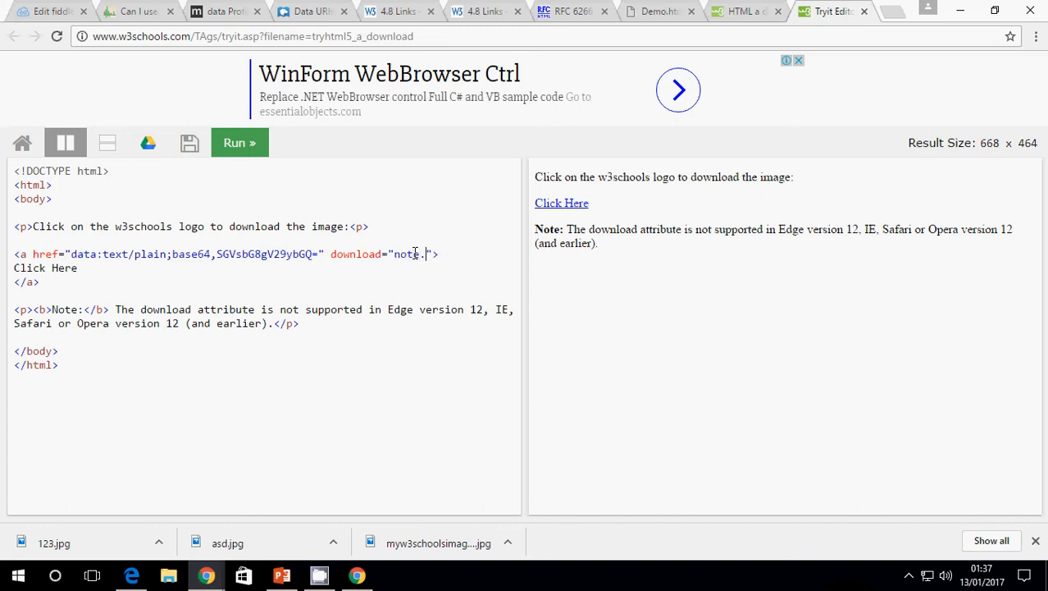
{"action": "type", "text": "txt"}
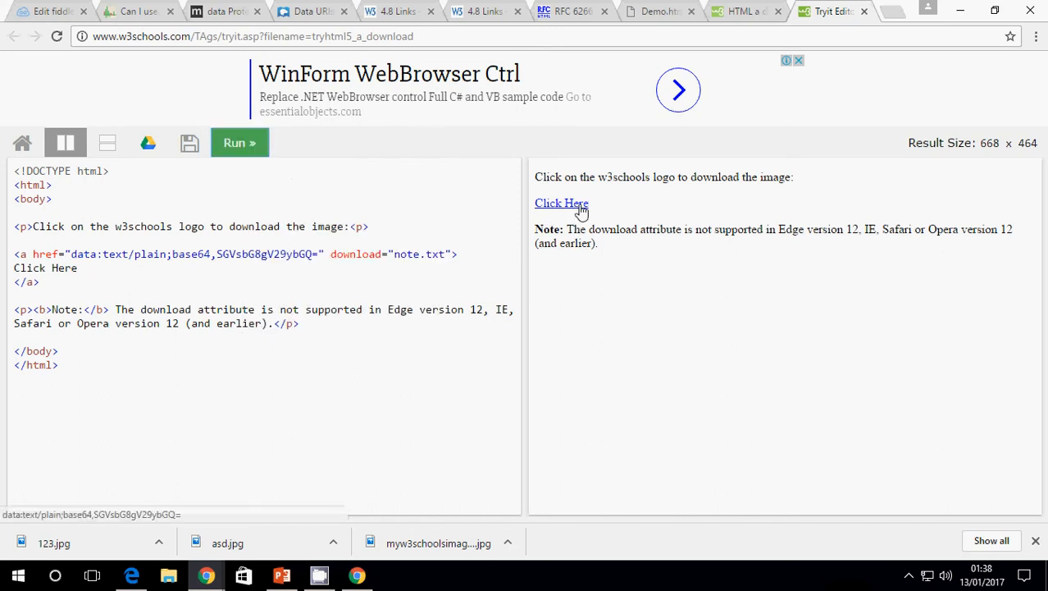
Download and open note.txt, highlight text/plain in the data URL, and switch to the W3C download attribute paragraph.
{"action": "left_click", "coordinate": [561, 204]}
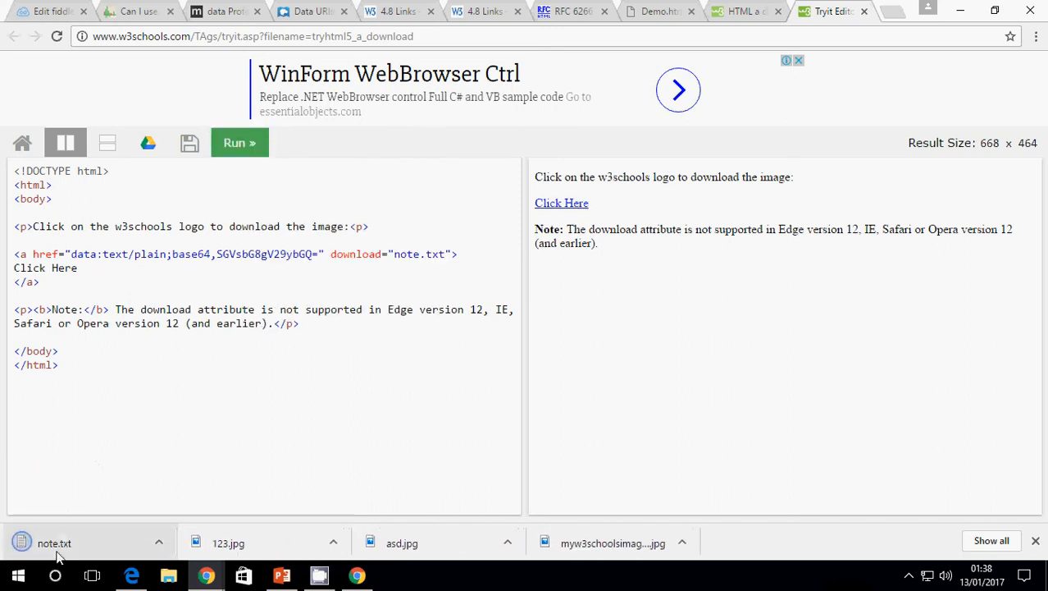
{"action": "left_click", "coordinate": [55, 542]}
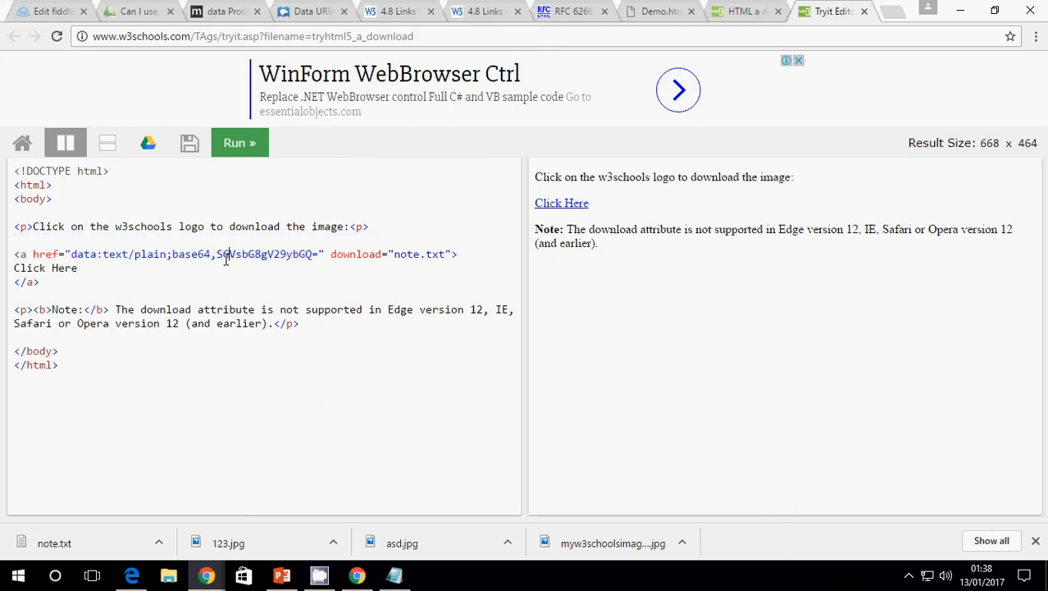
{"action": "left_click_drag", "start_coordinate": [217, 252], "coordinate": [318, 252]}
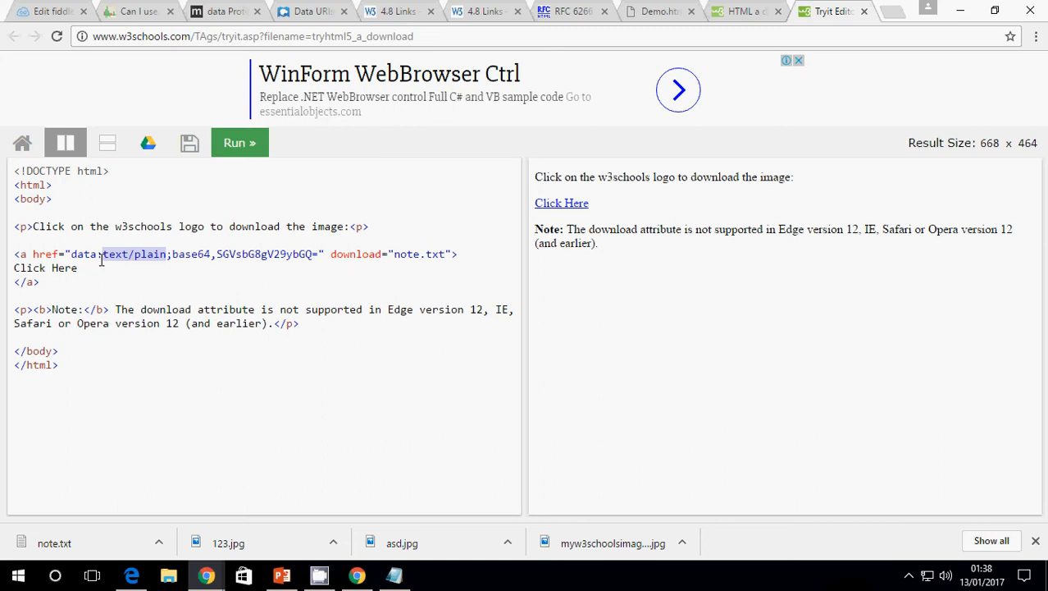
{"action": "left_click", "coordinate": [745, 10]}
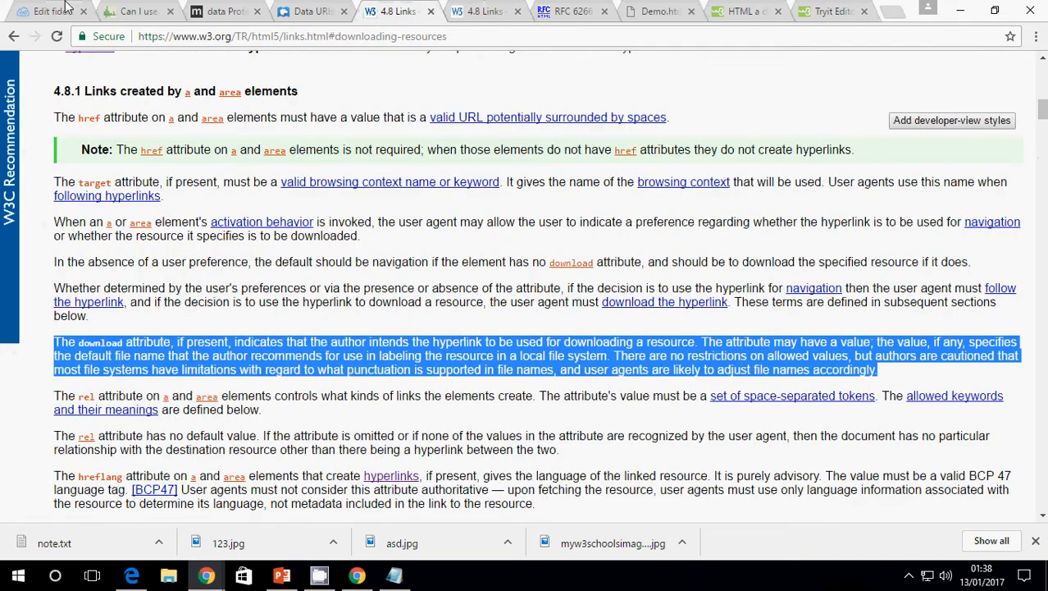
Upload KAVITHA (1).doc into the JSFiddle base64 demo through its file picker.
{"action": "left_click", "coordinate": [49, 9]}
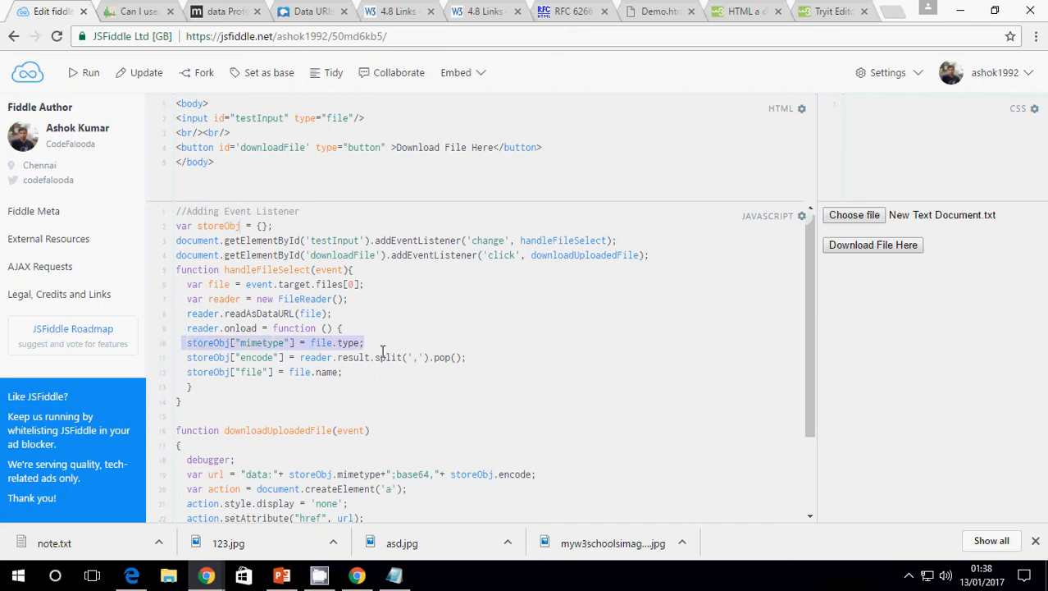
{"action": "scroll", "scroll_direction": "down", "scroll_amount": 3}
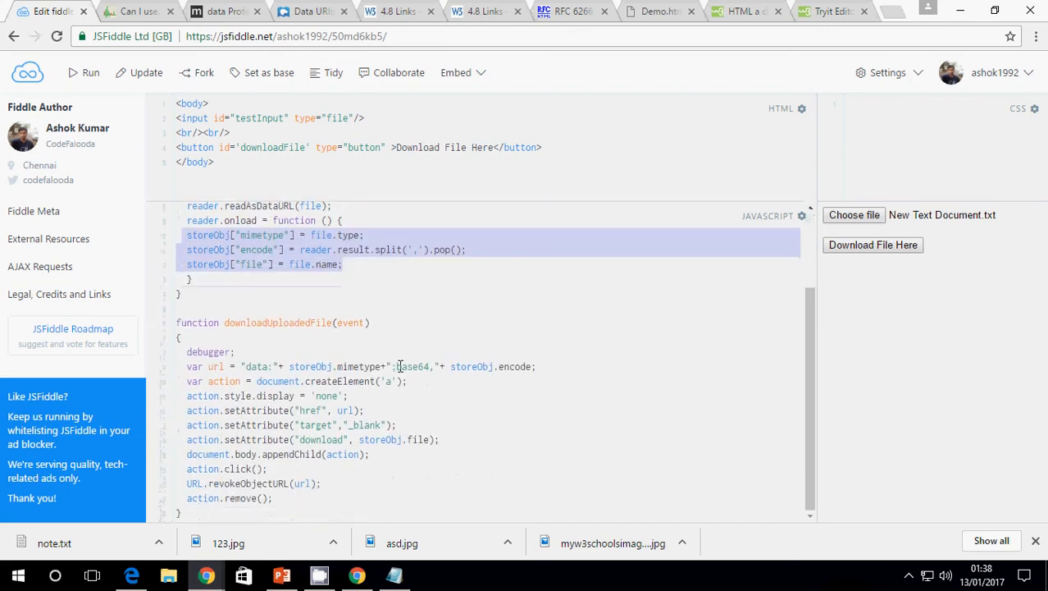
{"action": "left_click", "coordinate": [853, 213]}
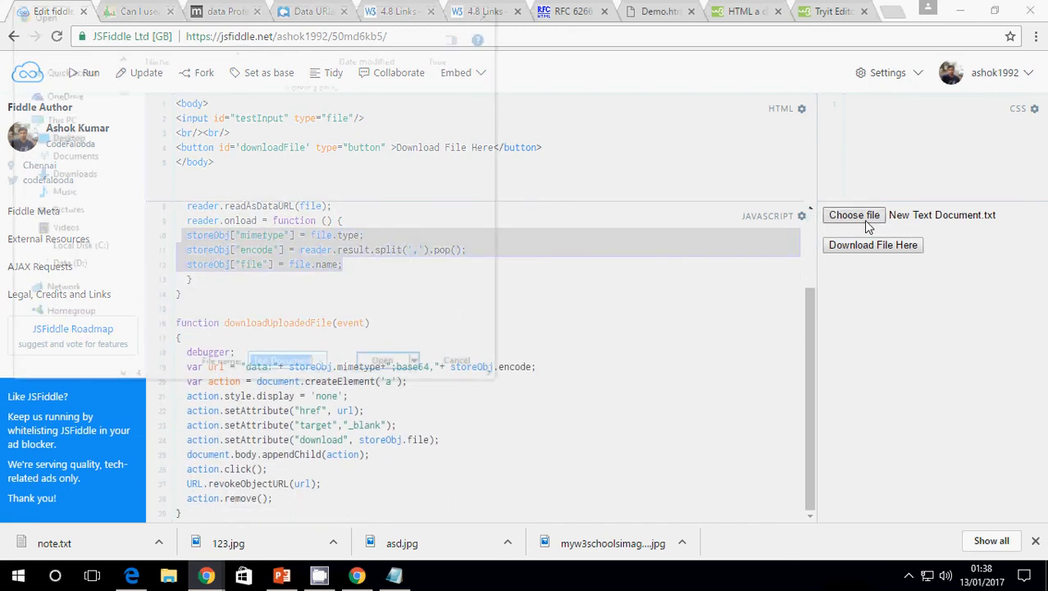
{"action": "left_click", "coordinate": [853, 213]}
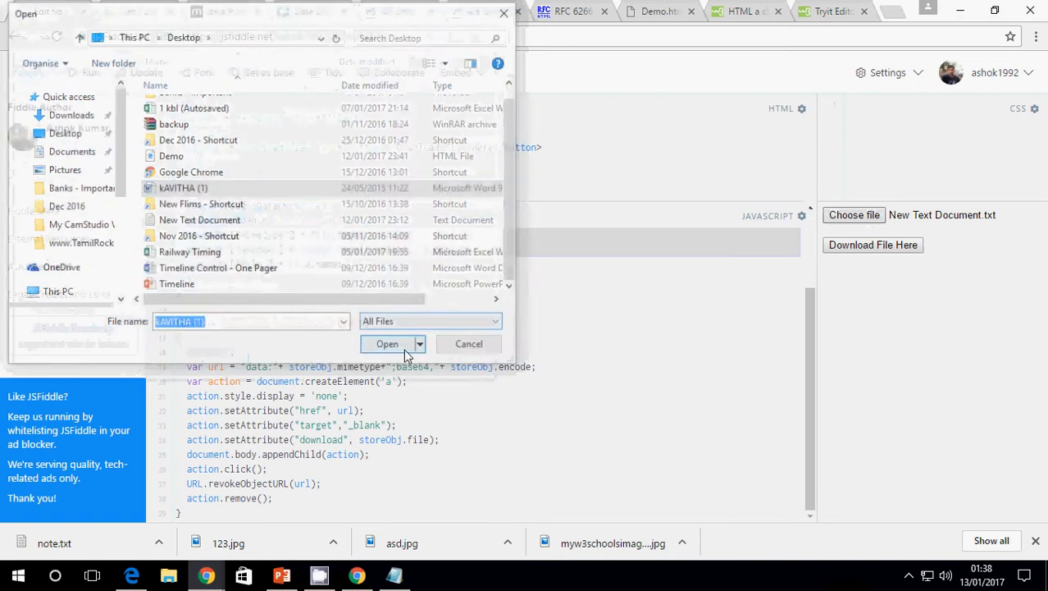
{"action": "left_click", "coordinate": [387, 344]}
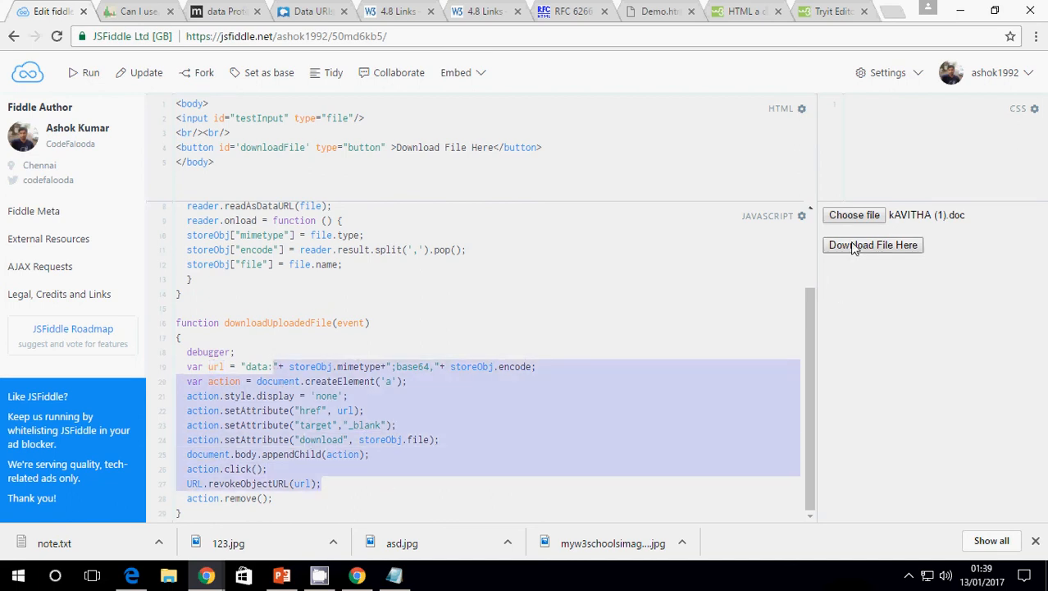
Download the uploaded document back from the demo and bring up the fiddle in Edge.
{"action": "left_click", "coordinate": [873, 245]}
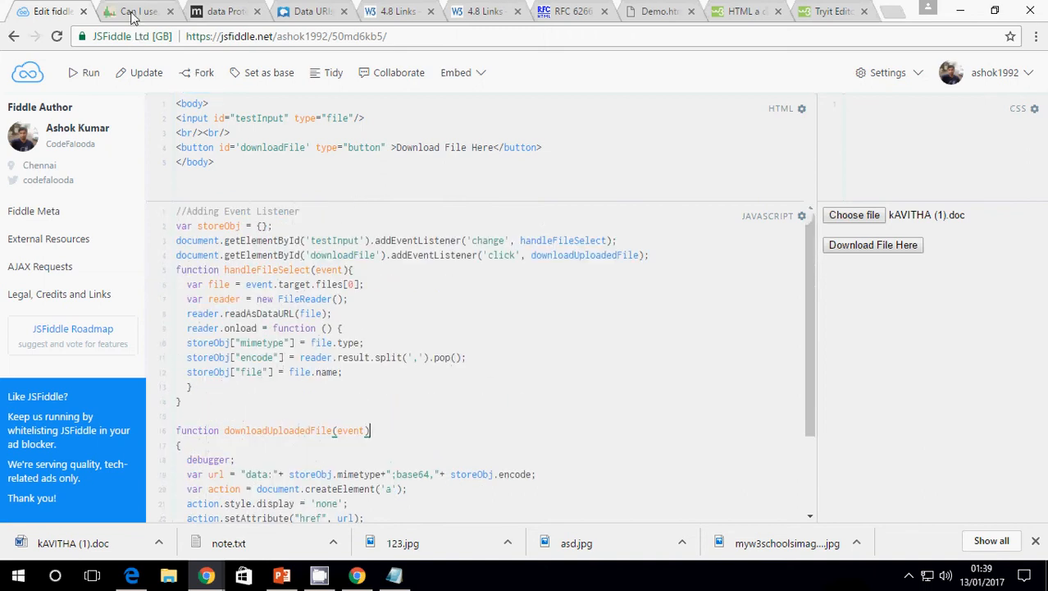
{"action": "left_click", "coordinate": [288, 36]}
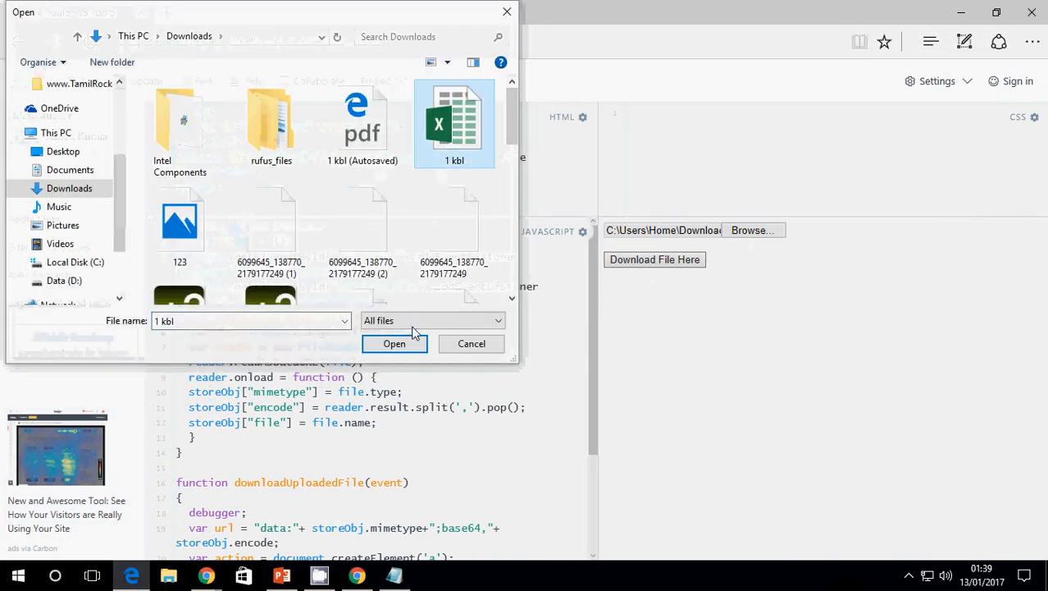
Leave the file dialog and show the Can I use Data URIs support table.
{"action": "left_click", "coordinate": [393, 343]}
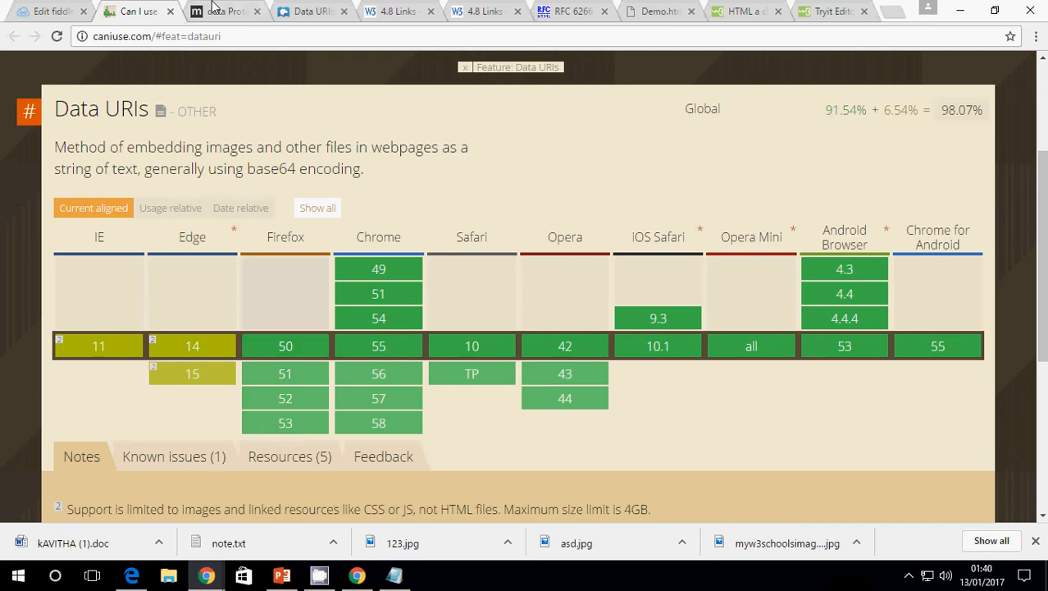
Flip through the MDN Data URIs, W3C link download, RFC 6266 and W3Schools reference tabs.
{"action": "left_click", "coordinate": [311, 10]}
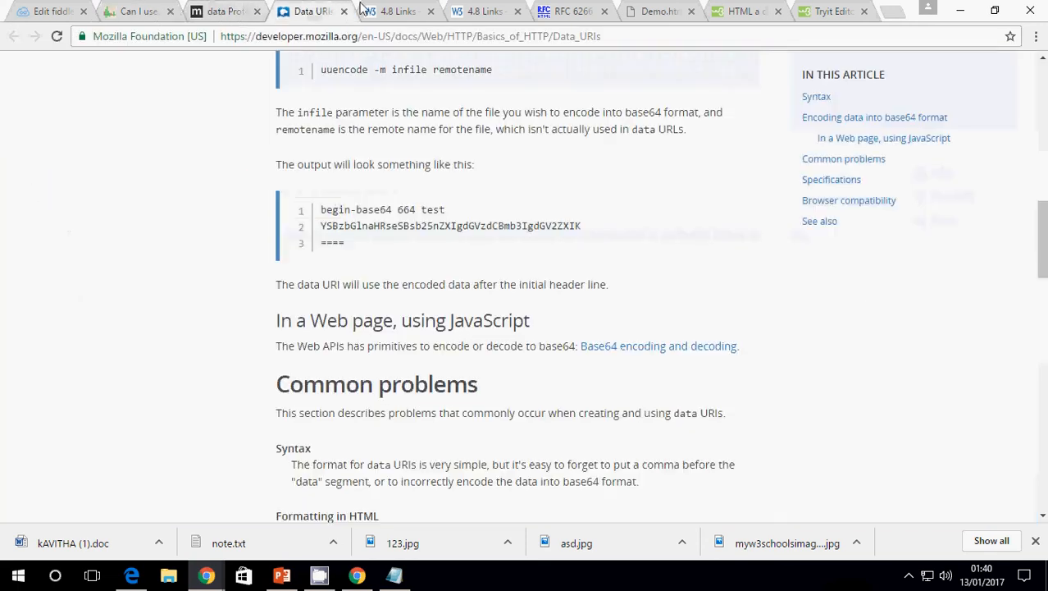
{"action": "left_click", "coordinate": [397, 10]}
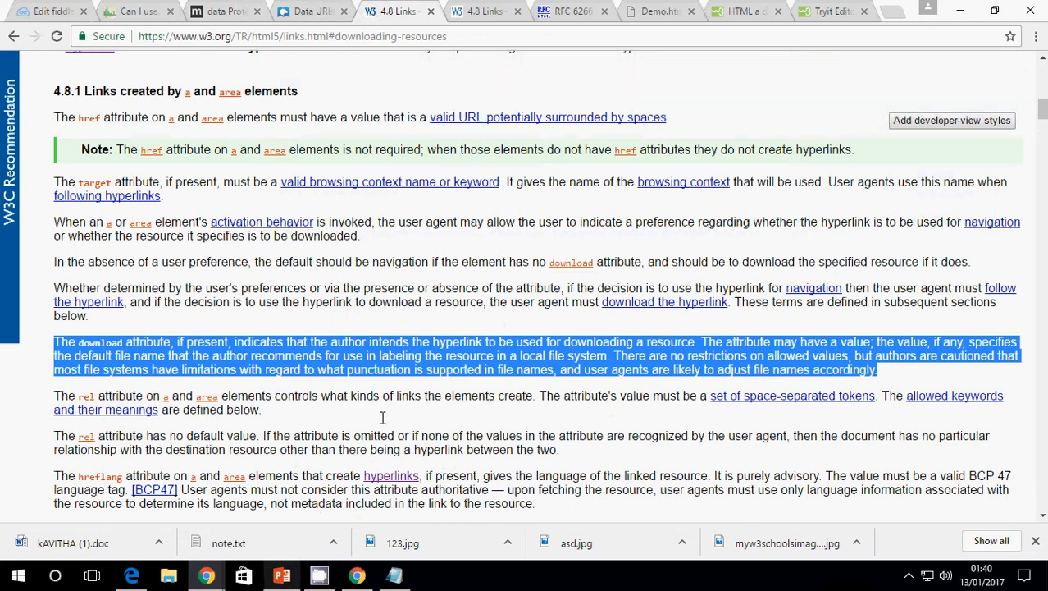
{"action": "left_click", "coordinate": [566, 10]}
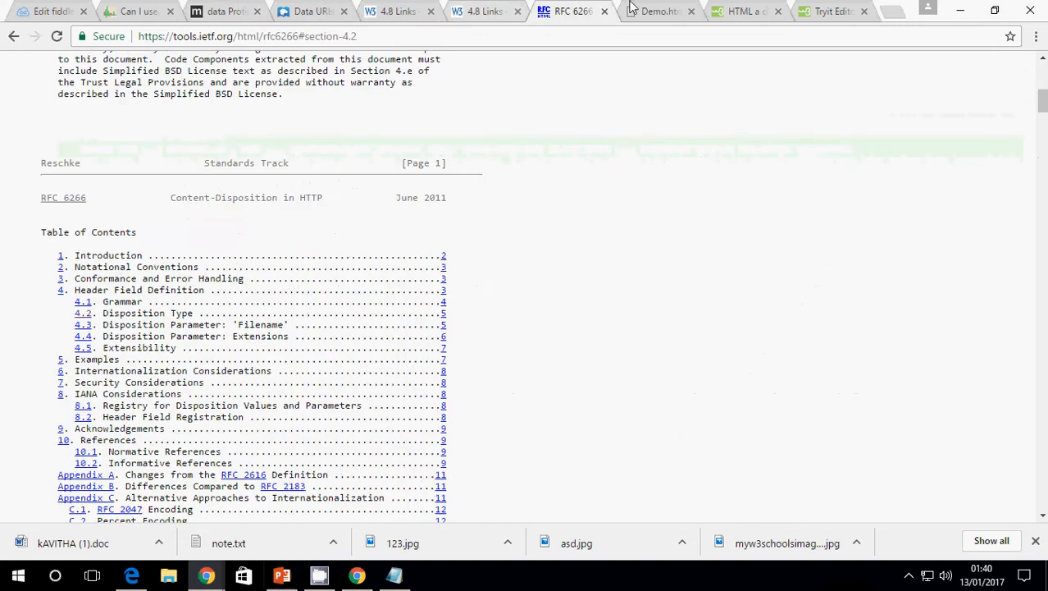
{"action": "left_click", "coordinate": [829, 10]}
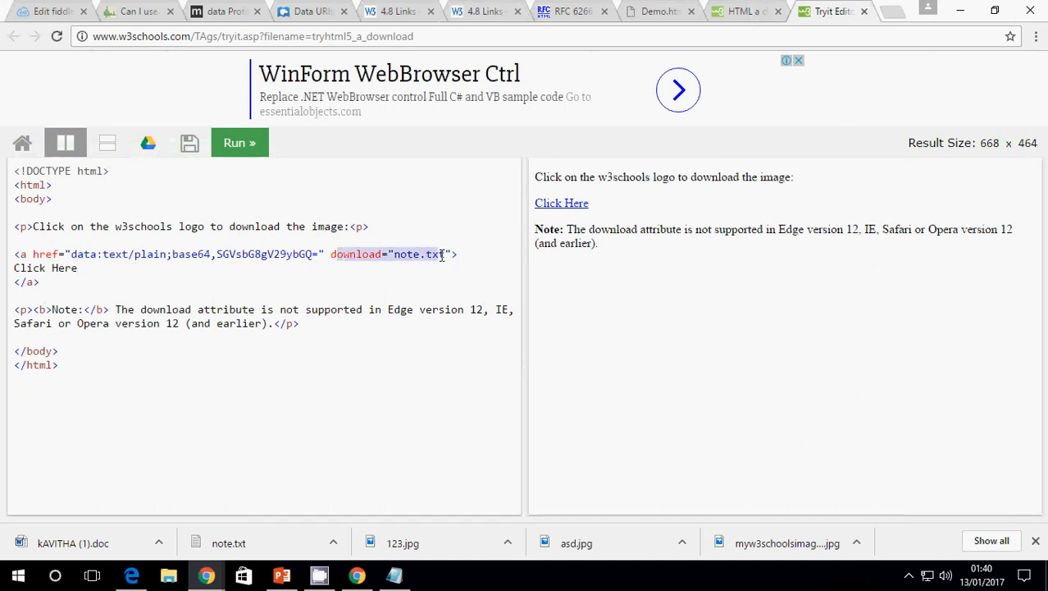
Bring the Edge fiddle forward, then switch to the PowerPoint presentation.
{"action": "left_click", "coordinate": [131, 574]}
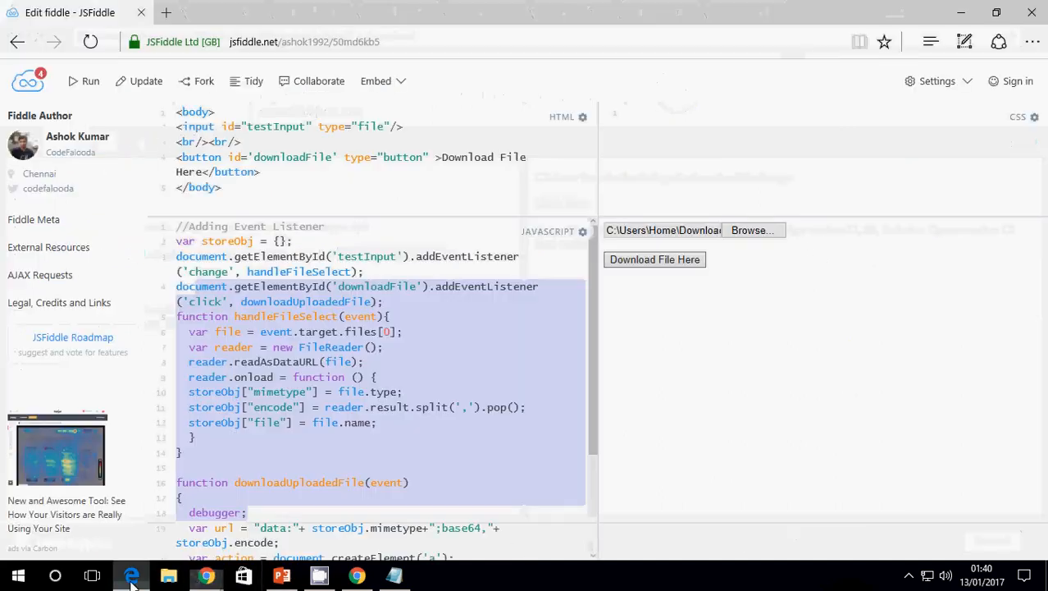
{"action": "left_click", "coordinate": [282, 574]}
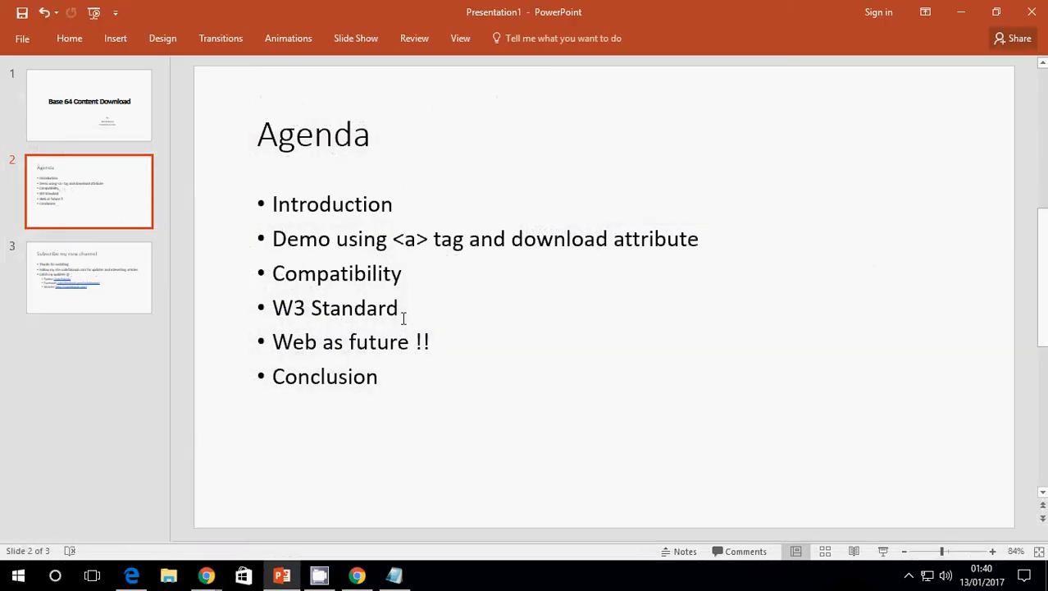
{"action": "mouse_move", "coordinate": [418, 309]}
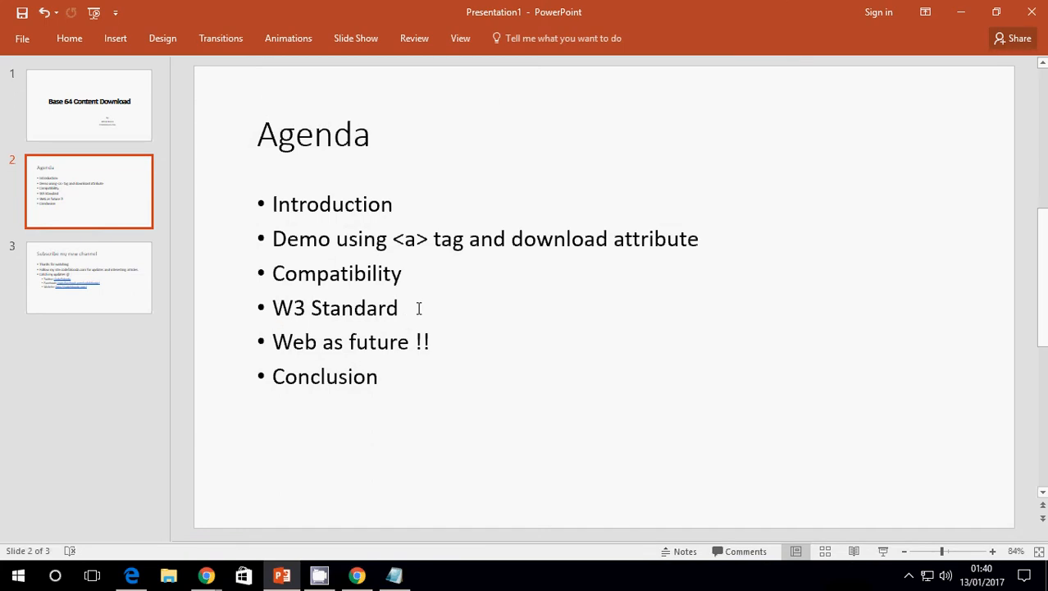
Present the closing Subscribe my new channel slide full screen.
{"action": "double_click", "coordinate": [335, 308]}
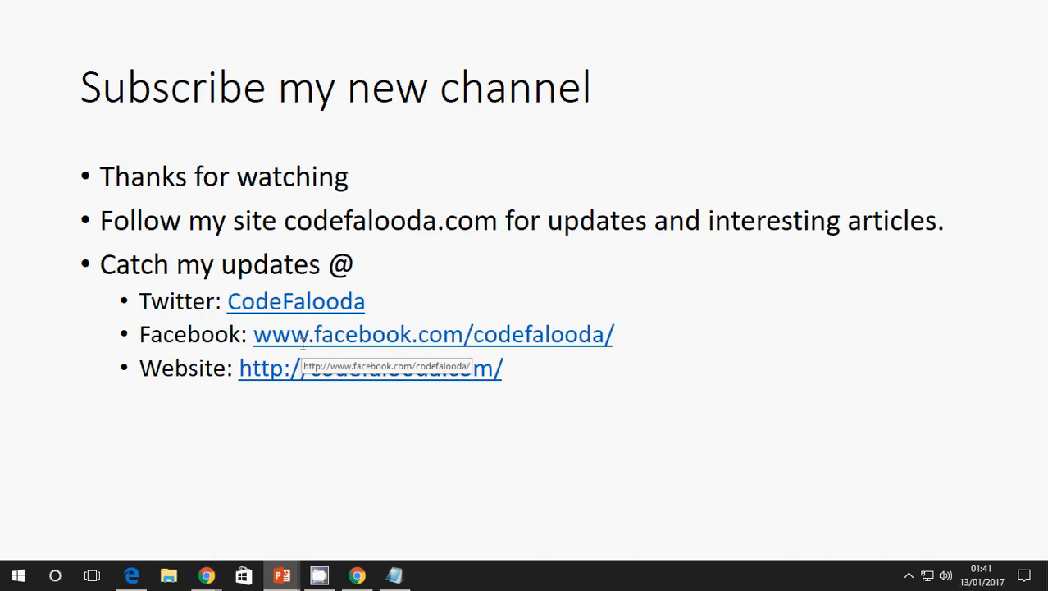
{"action": "mouse_move", "coordinate": [387, 441]}
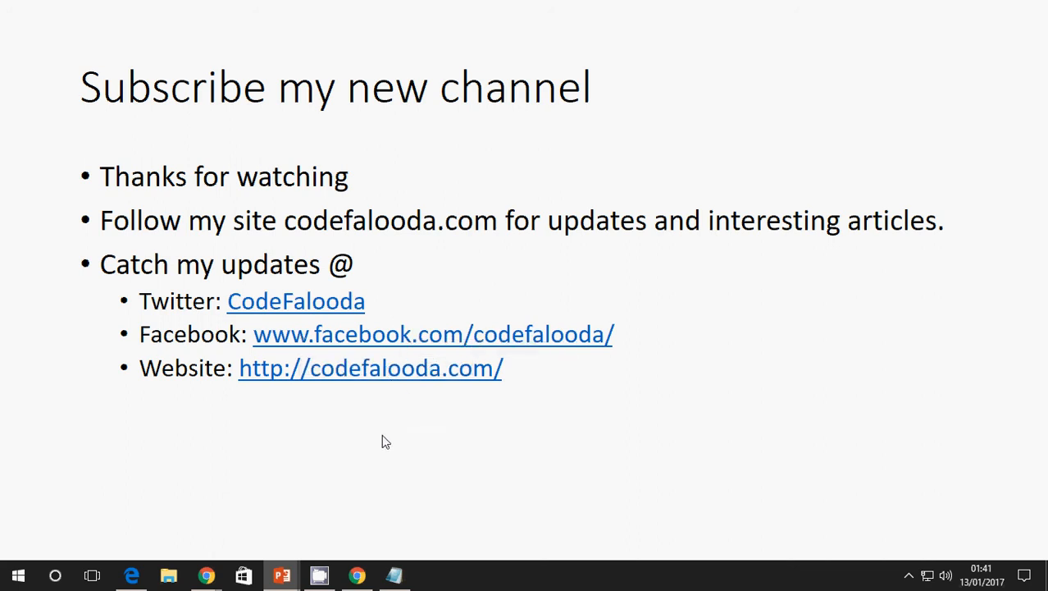
{"action": "mouse_move", "coordinate": [219, 566]}
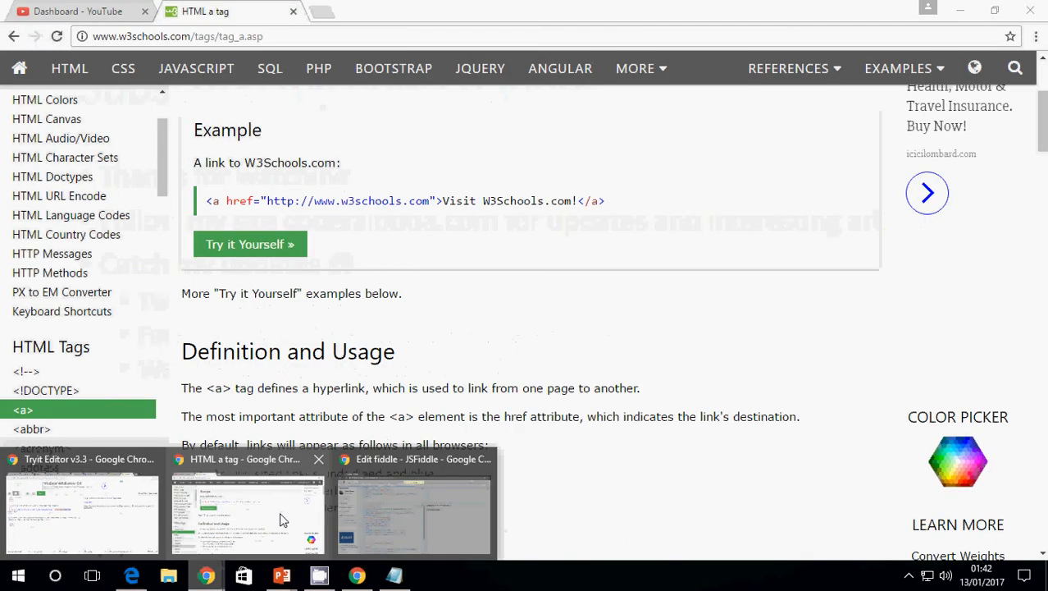
Load codefalooda.com and go to its Videos page.
{"action": "type", "text": "codefalooda.com"}
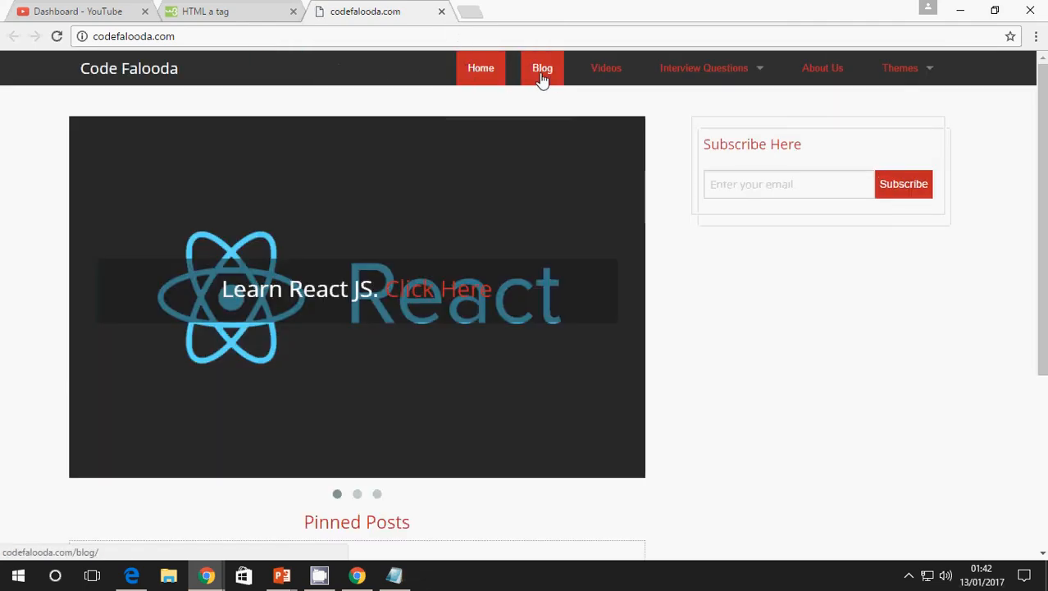
{"action": "left_click", "coordinate": [607, 69]}
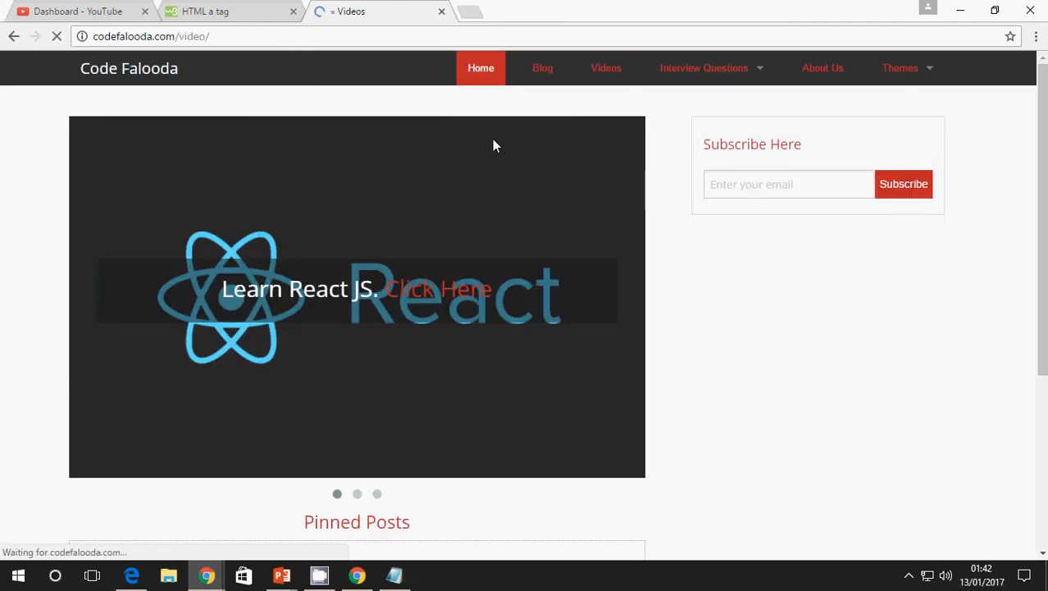
{"action": "left_click", "coordinate": [607, 69]}
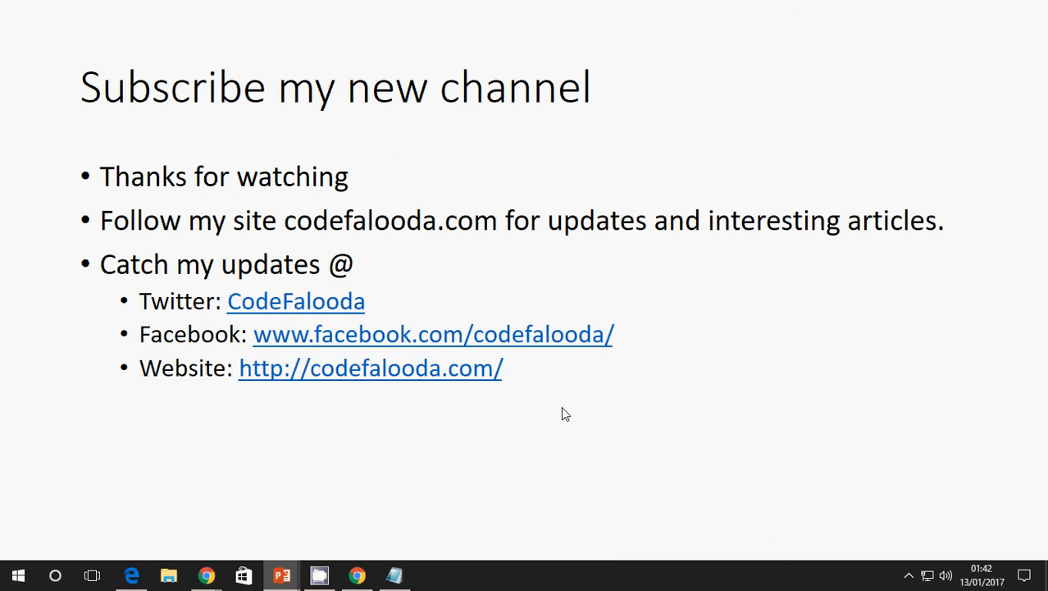
{"action": "mouse_move", "coordinate": [723, 449]}
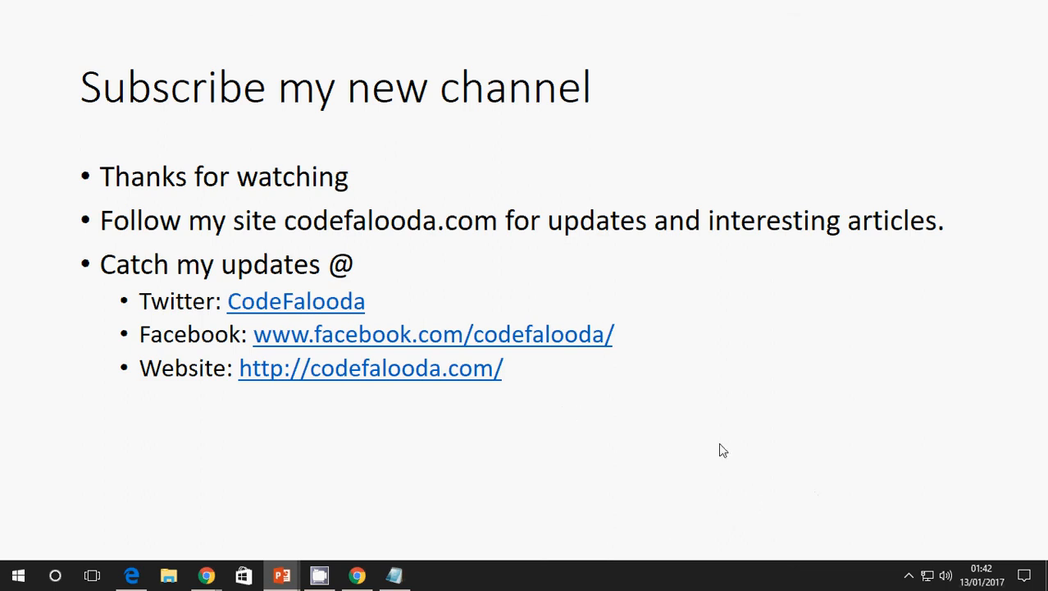